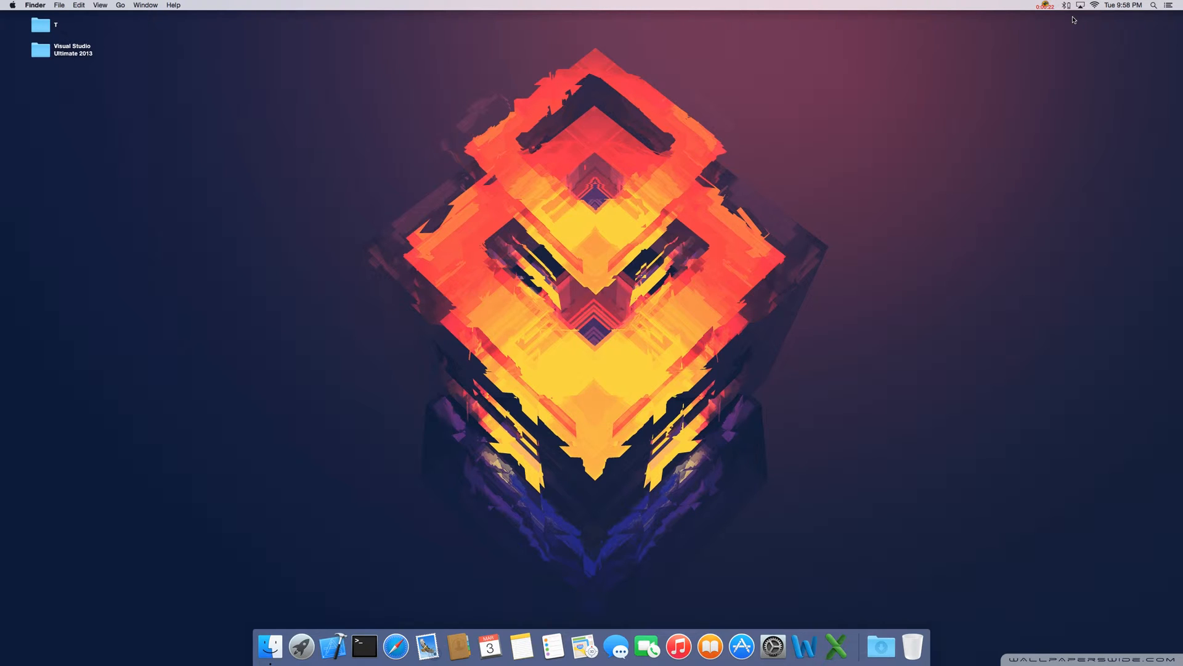
pyautogui.moveTo(396, 646)
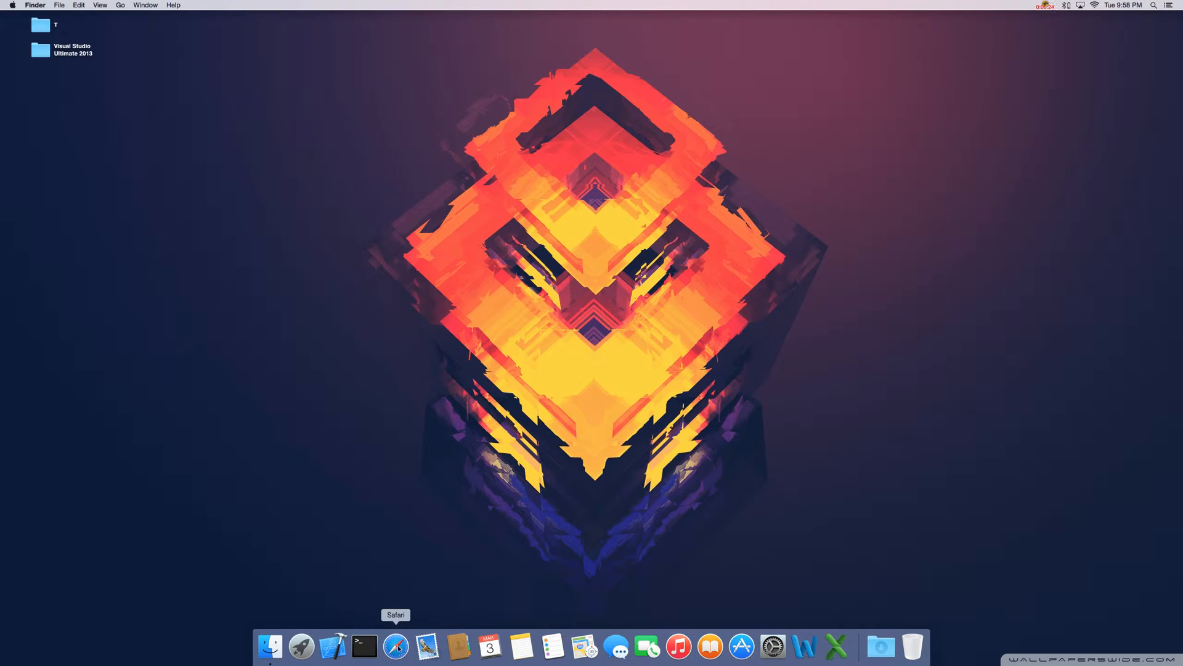
# Download the stable pa_stable_v19 tgz from portaudio.com in Safari and check Downloads
pyautogui.click(395, 646)
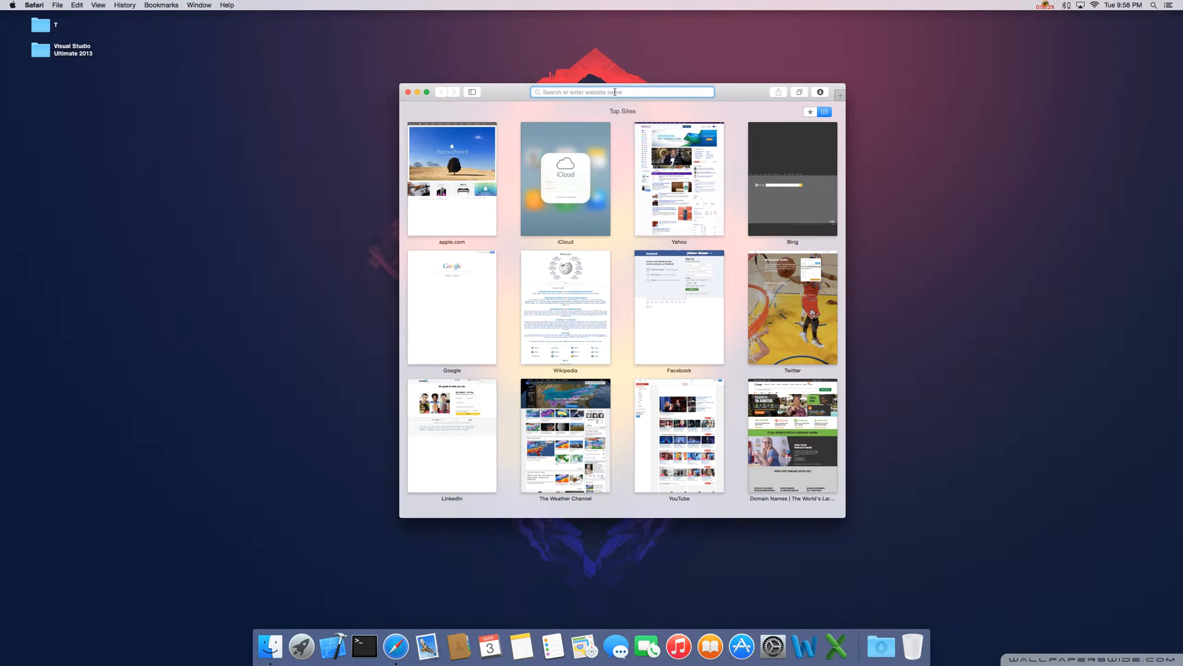
pyautogui.write('prot')
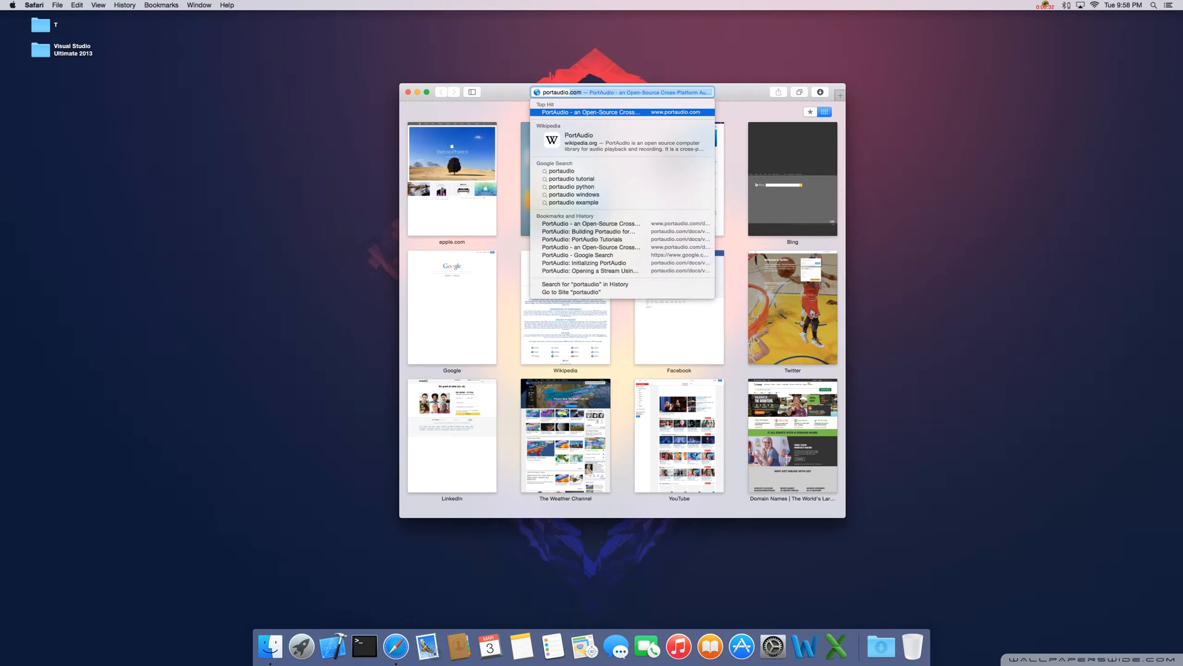
pyautogui.click(591, 112)
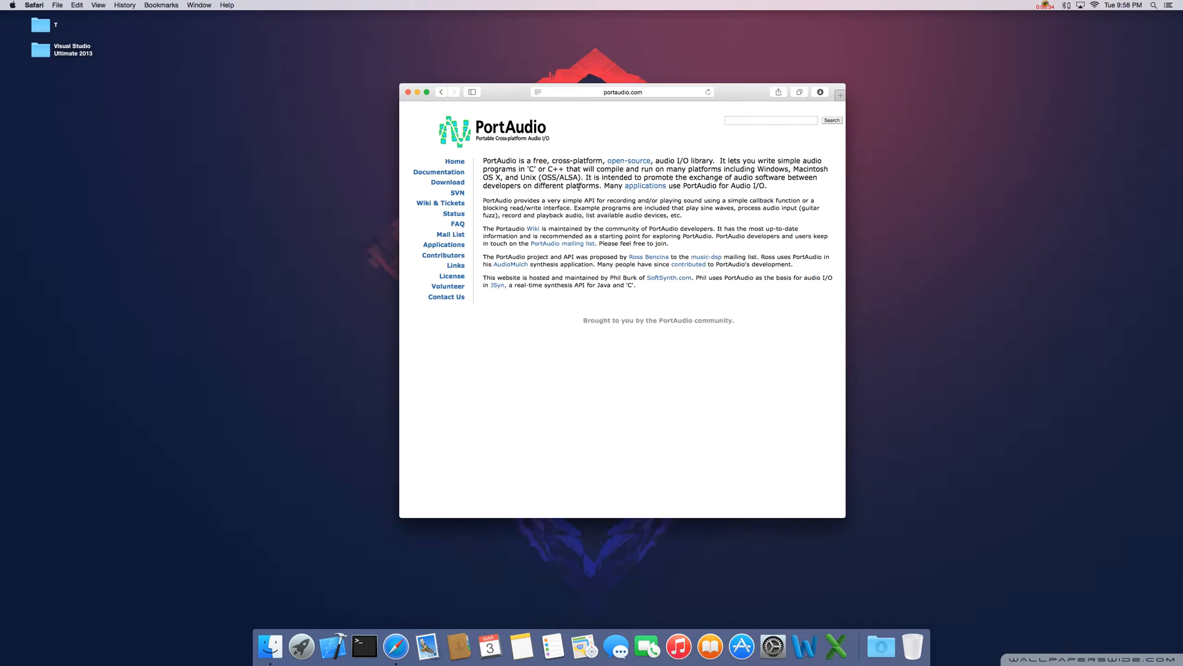
pyautogui.moveTo(618, 308)
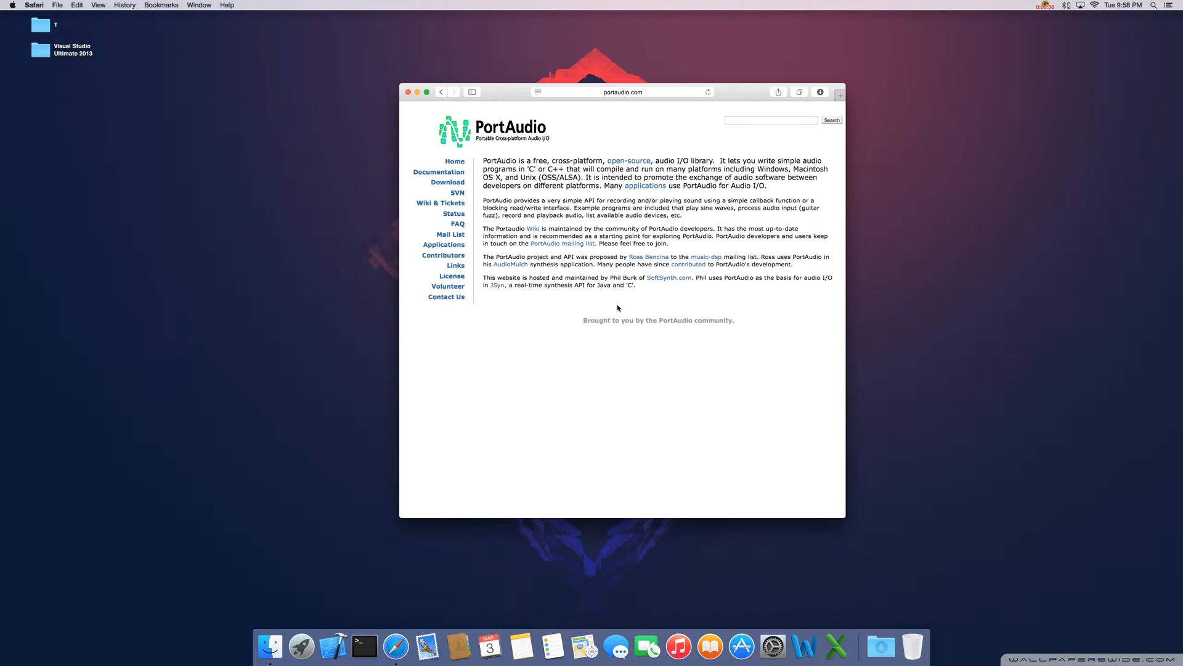
pyautogui.moveTo(478, 199)
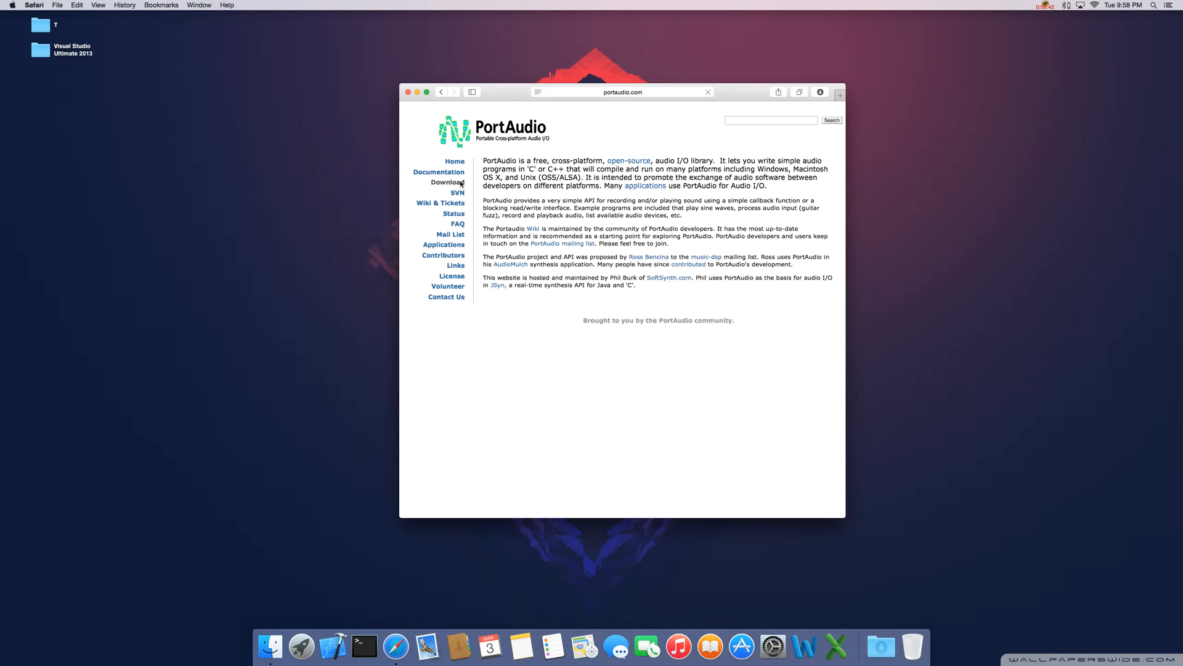
pyautogui.click(447, 182)
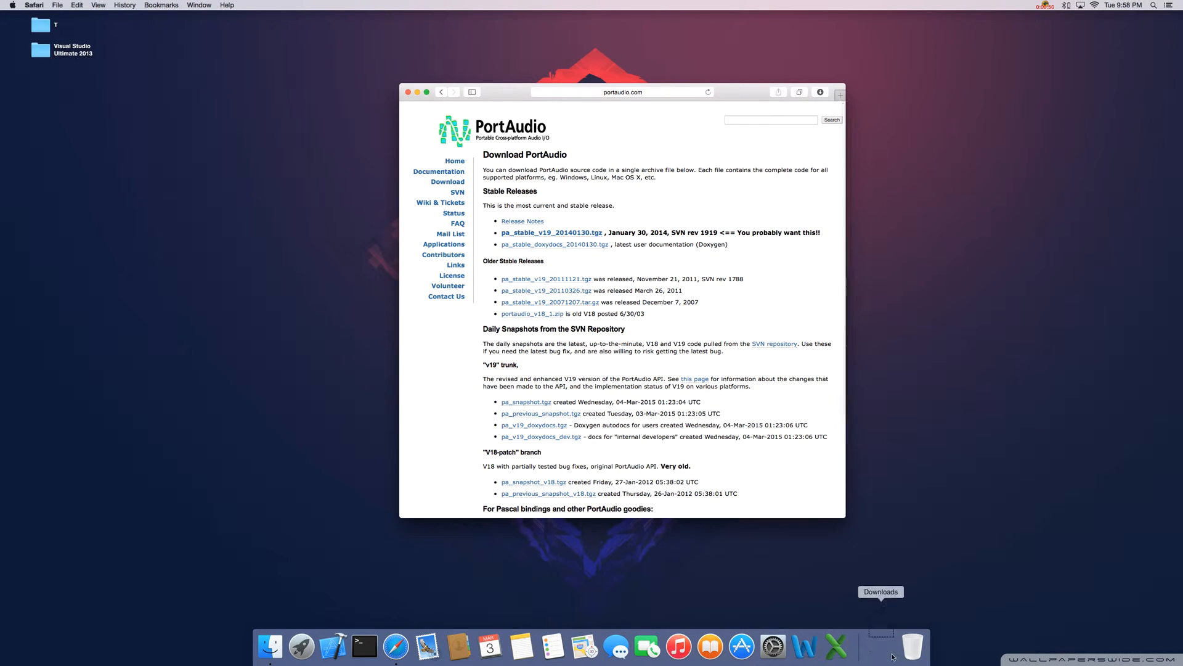
pyautogui.click(881, 646)
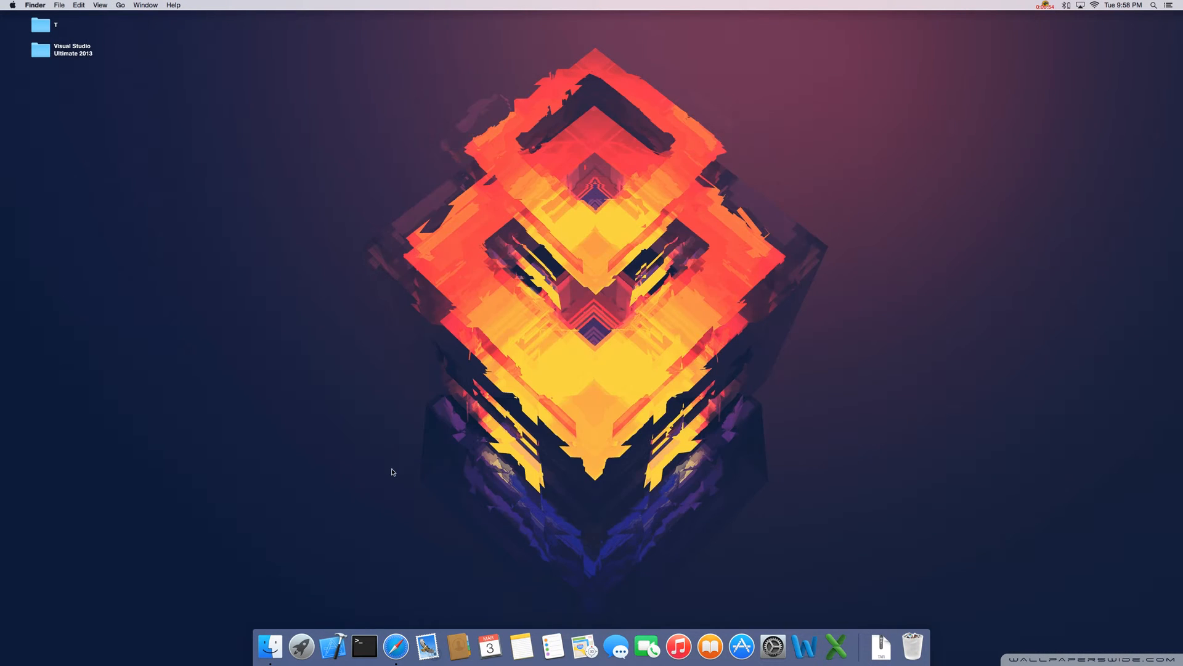
pyautogui.moveTo(332, 646)
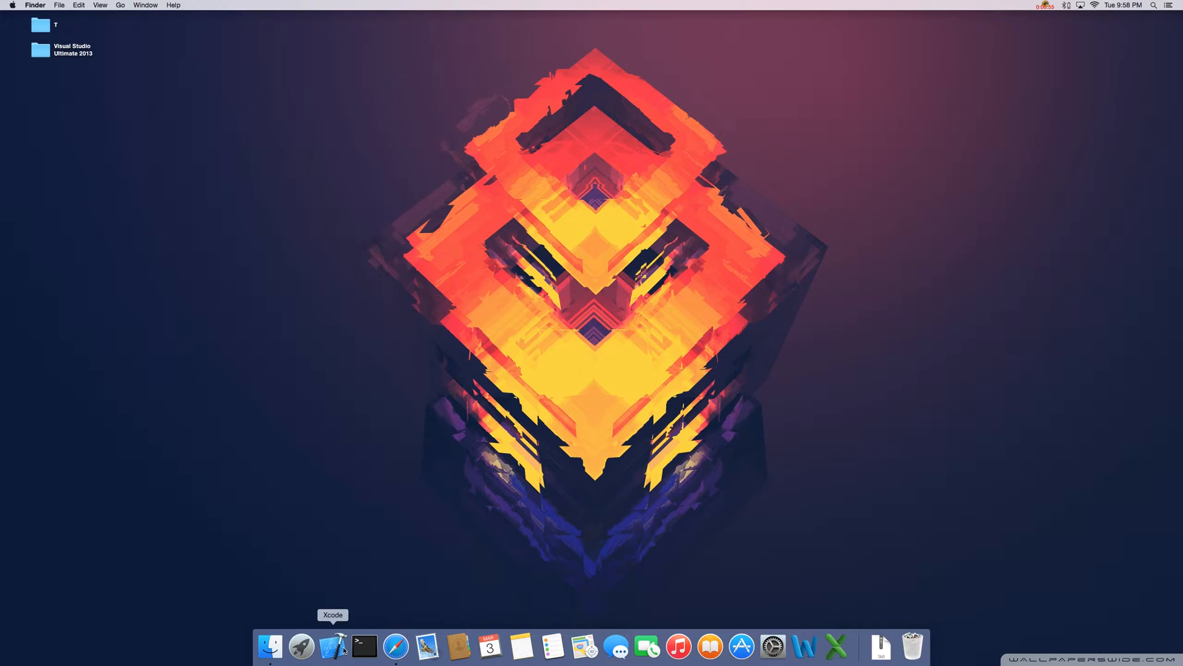
# Launch Xcode to its welcome window and open a Terminal window beside it
pyautogui.click(333, 647)
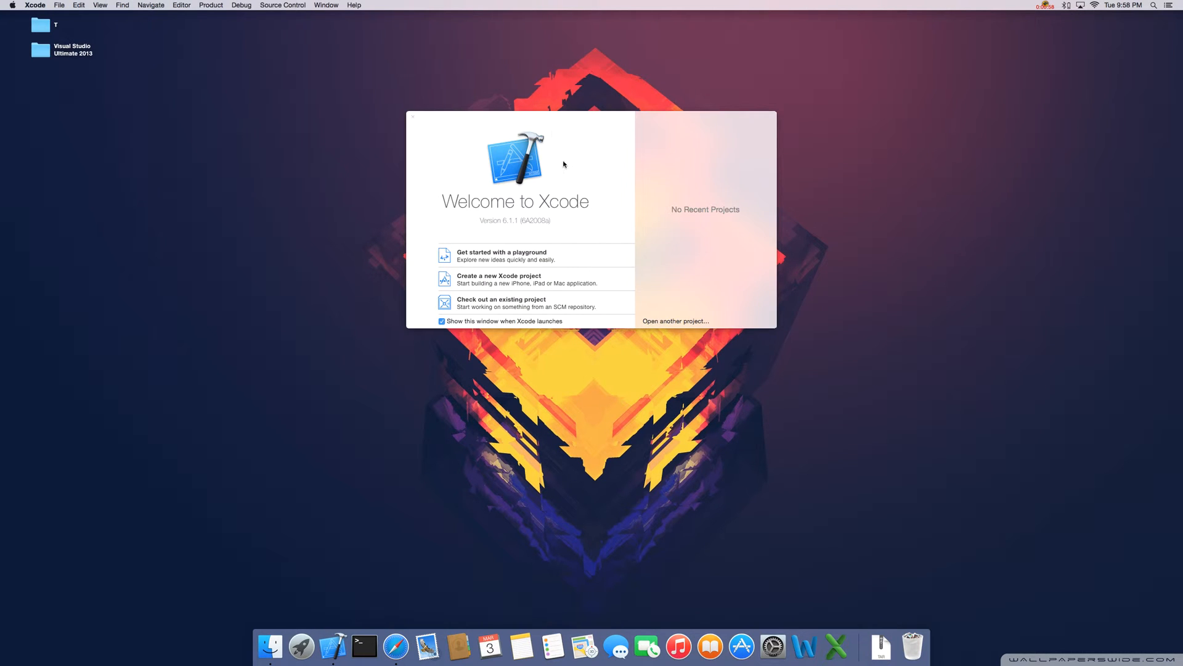
pyautogui.click(364, 647)
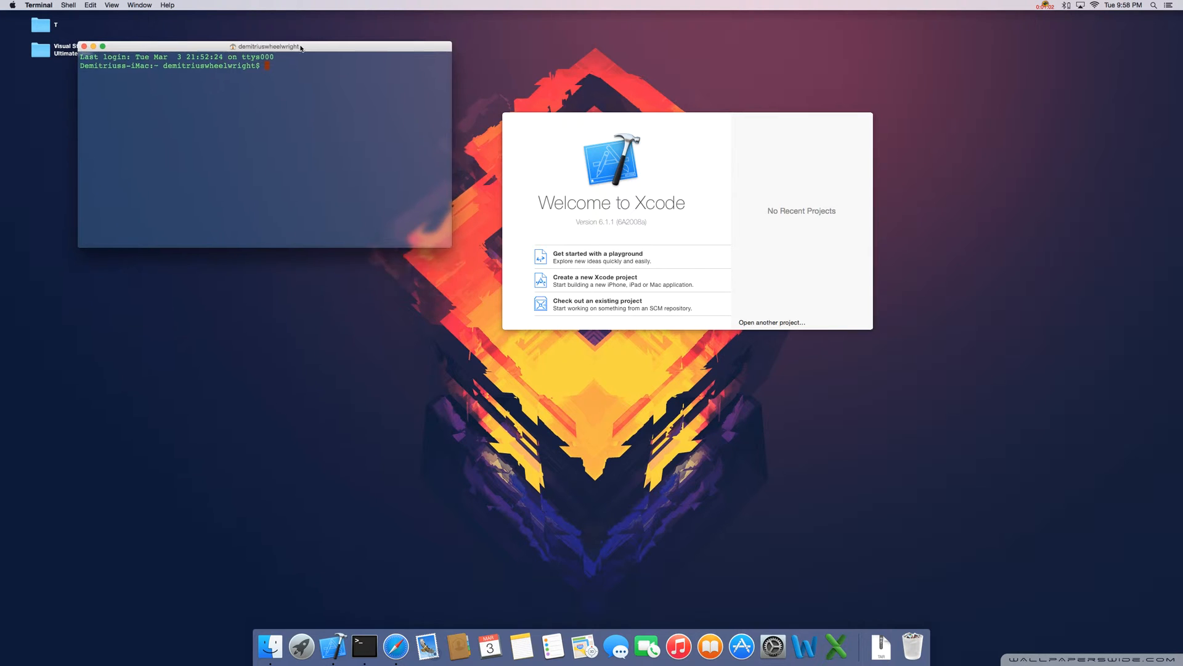
# Enlarge the Terminal window, move into Downloads and list its files
pyautogui.moveTo(268, 46); pyautogui.dragTo(286, 33)
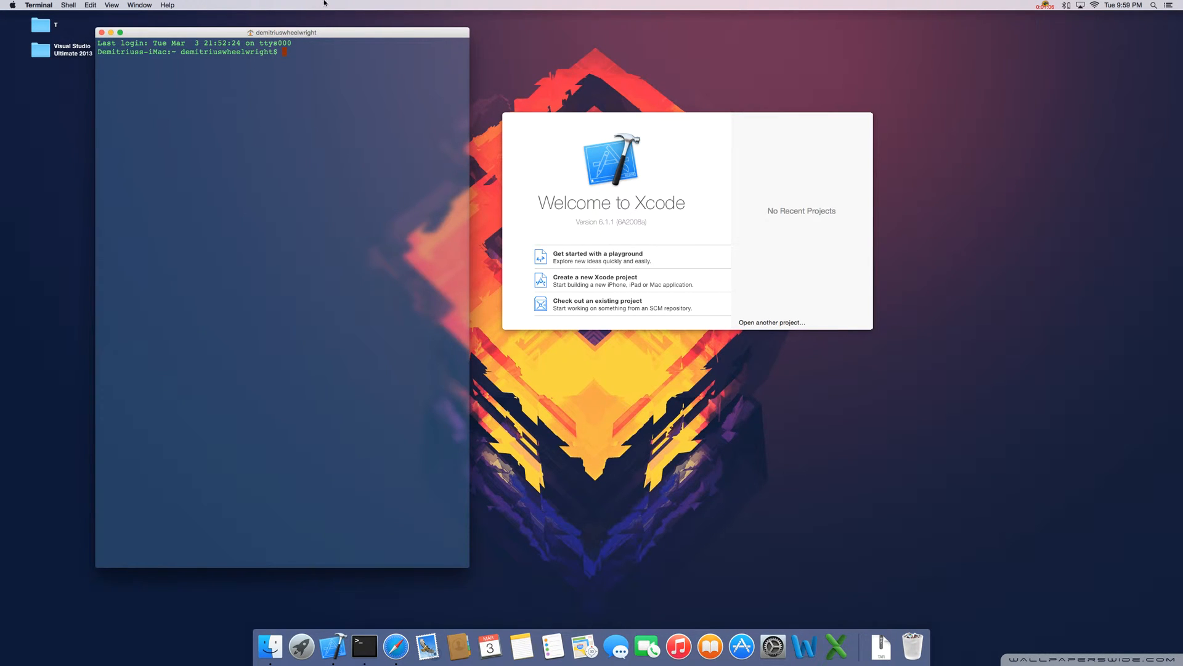
pyautogui.write('cd')
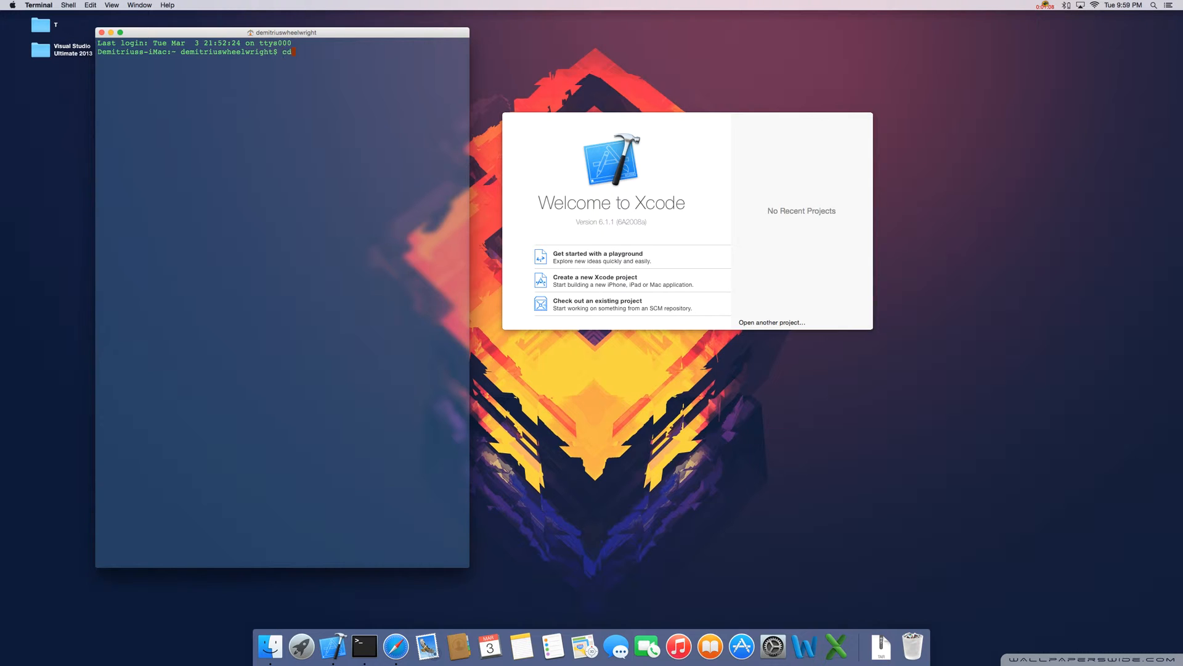
pyautogui.write('down')
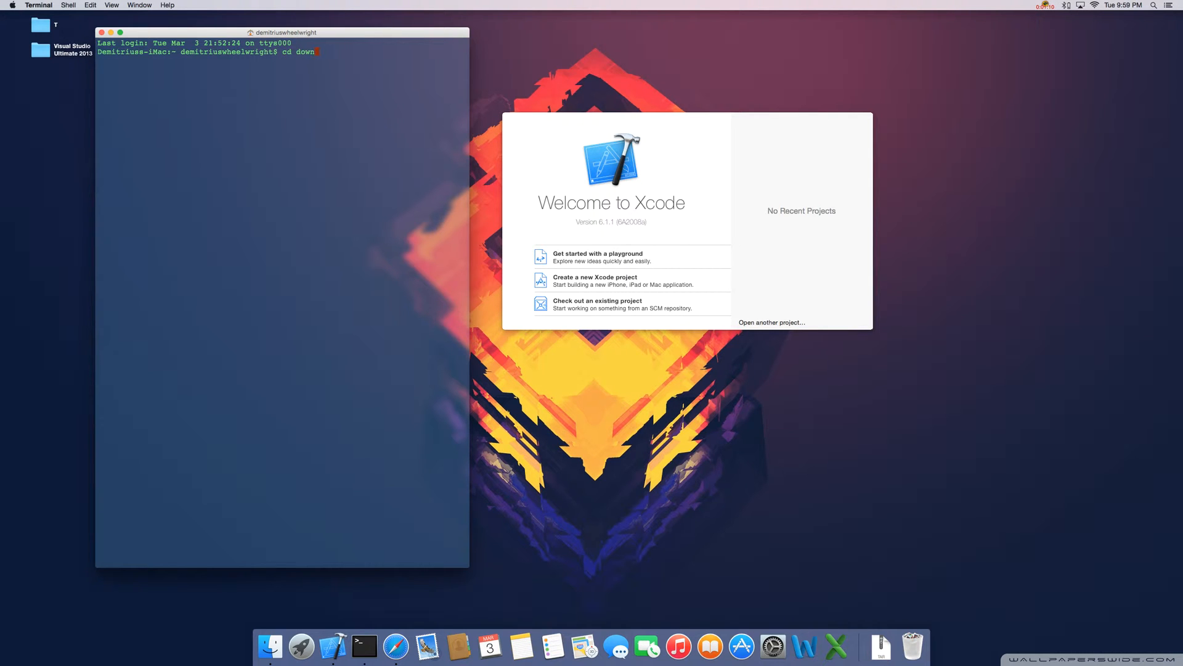
pyautogui.press('Return')
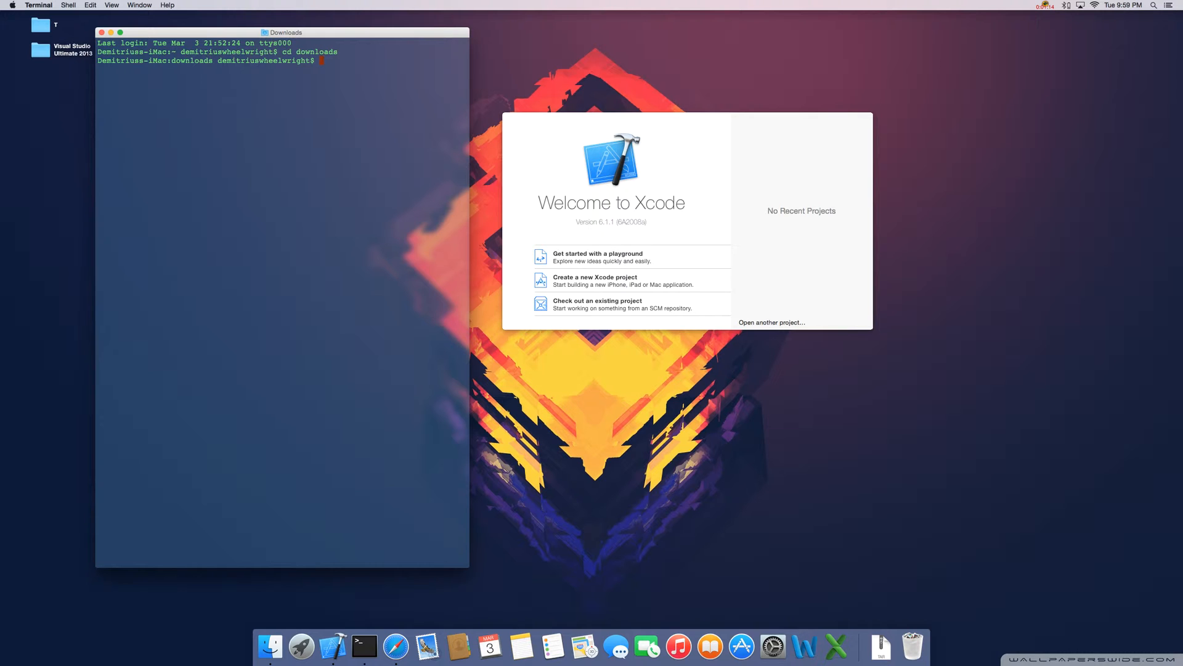
pyautogui.write('ls')
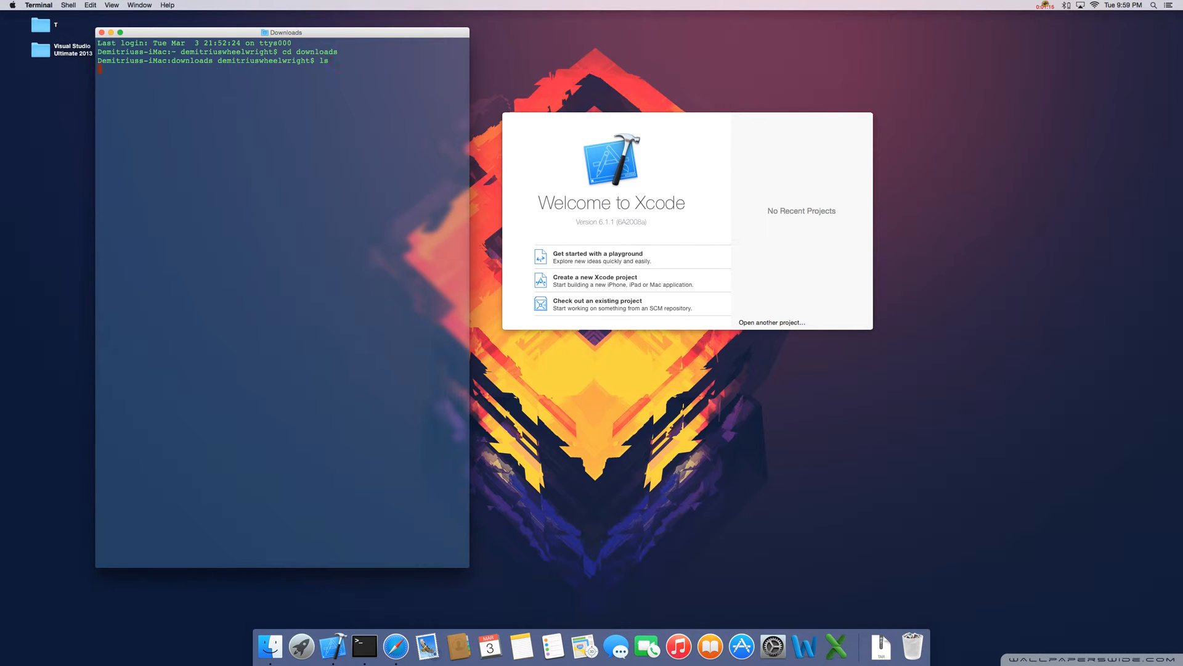
pyautogui.press('Return')
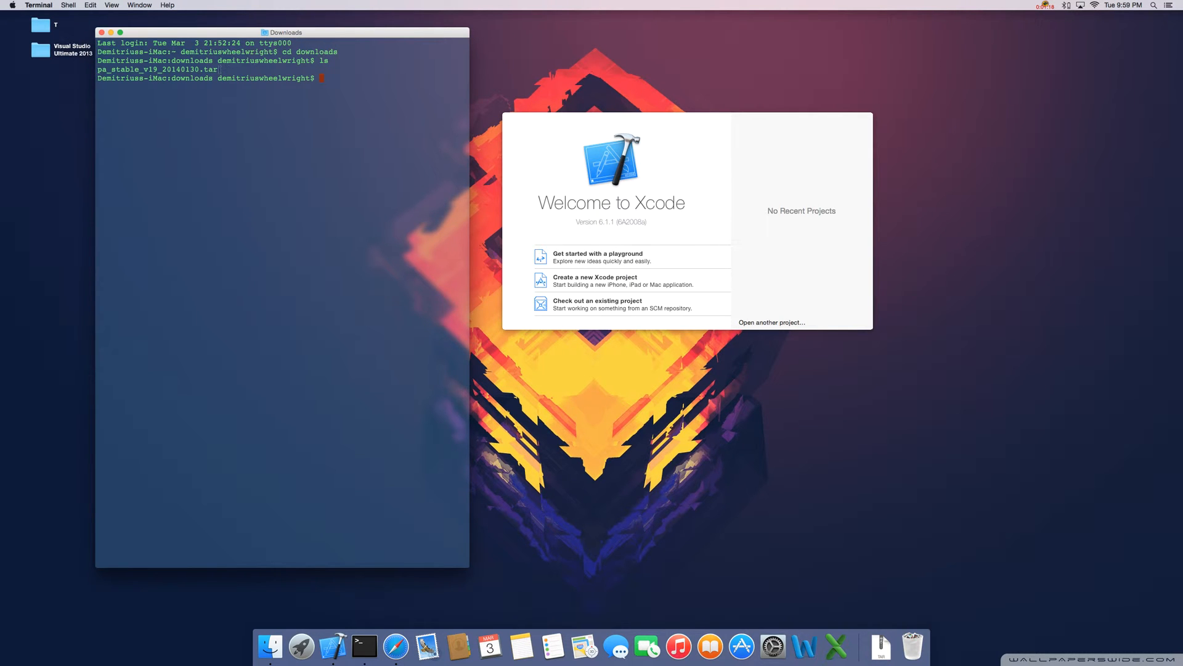
# Extract pa_stable_v19_20140130.tar with tar -xvf
pyautogui.doubleClick(156, 69)
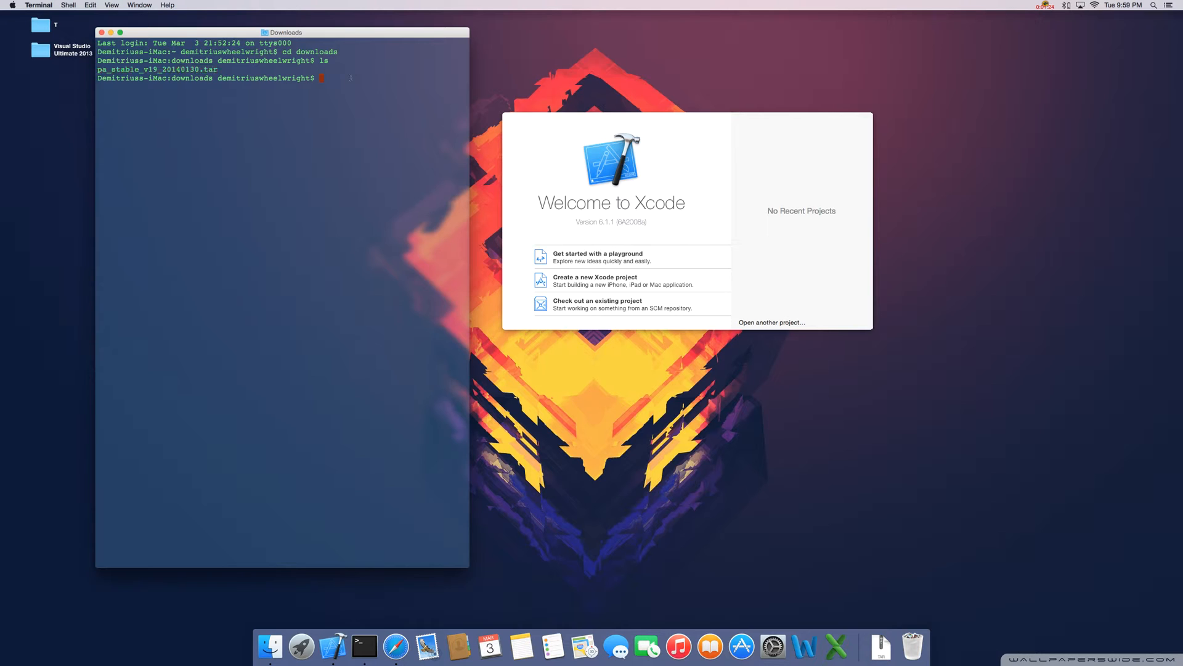
pyautogui.write('tar -xvf pa_stable')
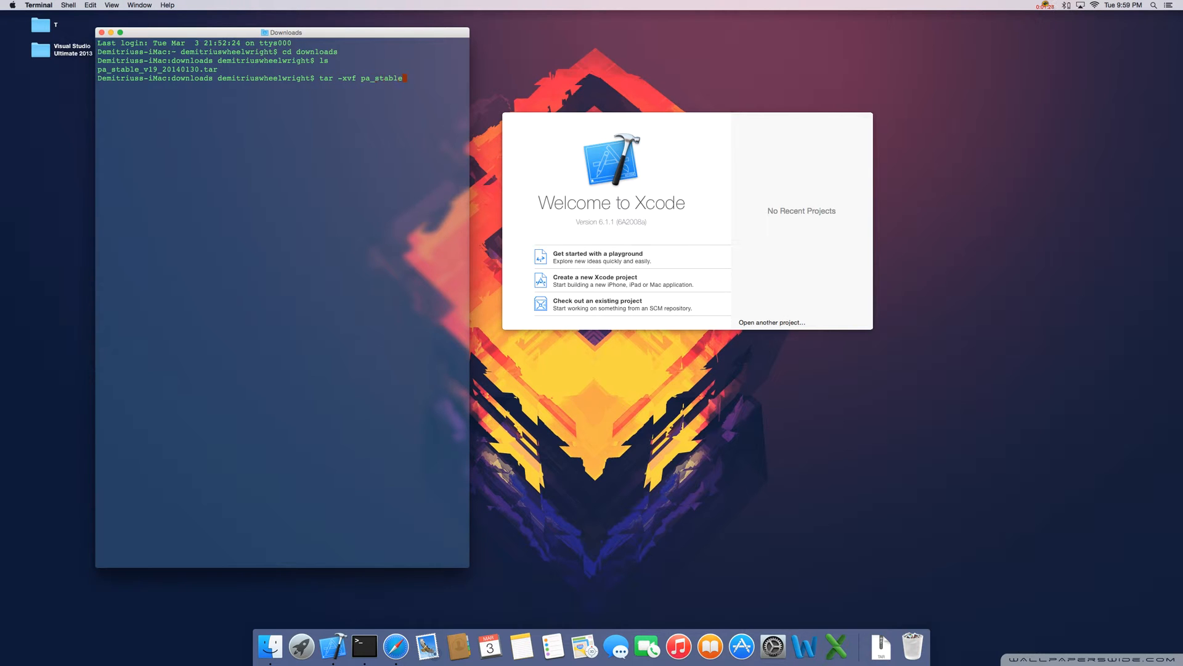
pyautogui.write('_v19_')
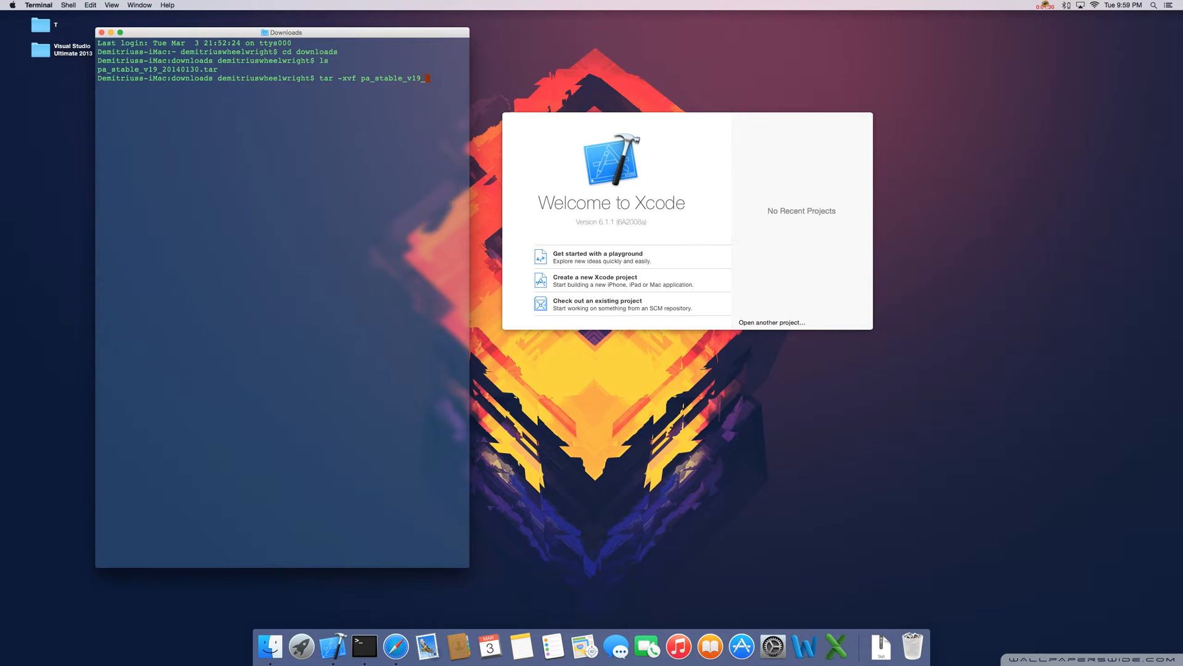
pyautogui.write('20140130')
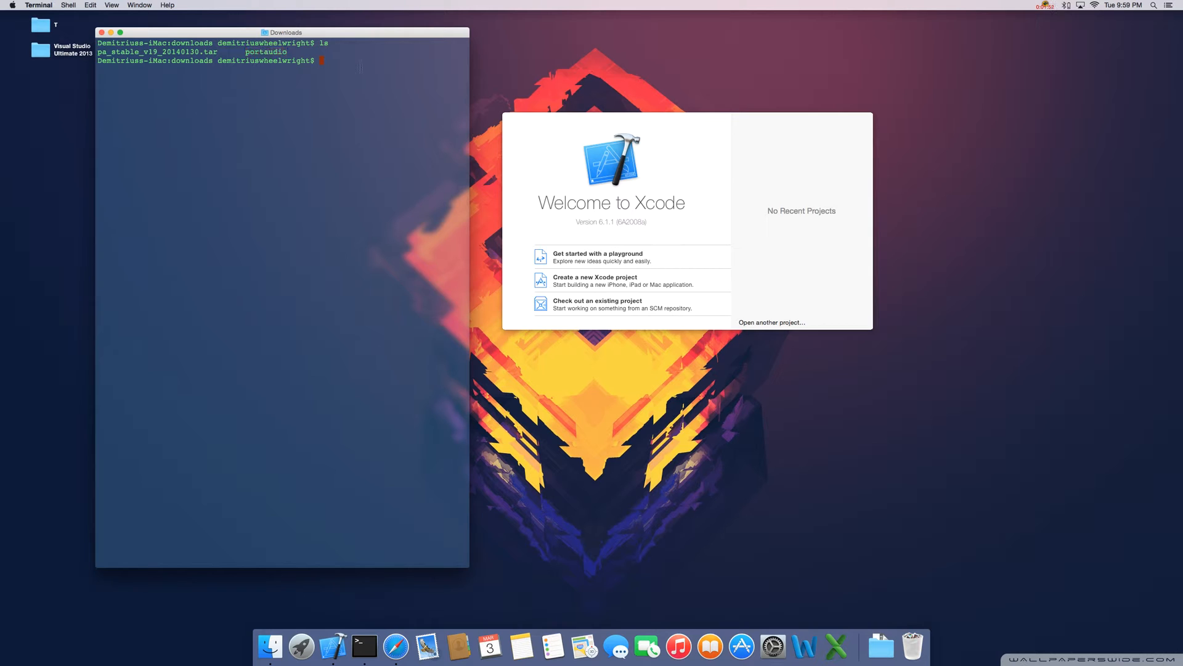
# Build PortAudio in the portaudio folder with ./configure && make, then clear the output
pyautogui.write('cd portaud')
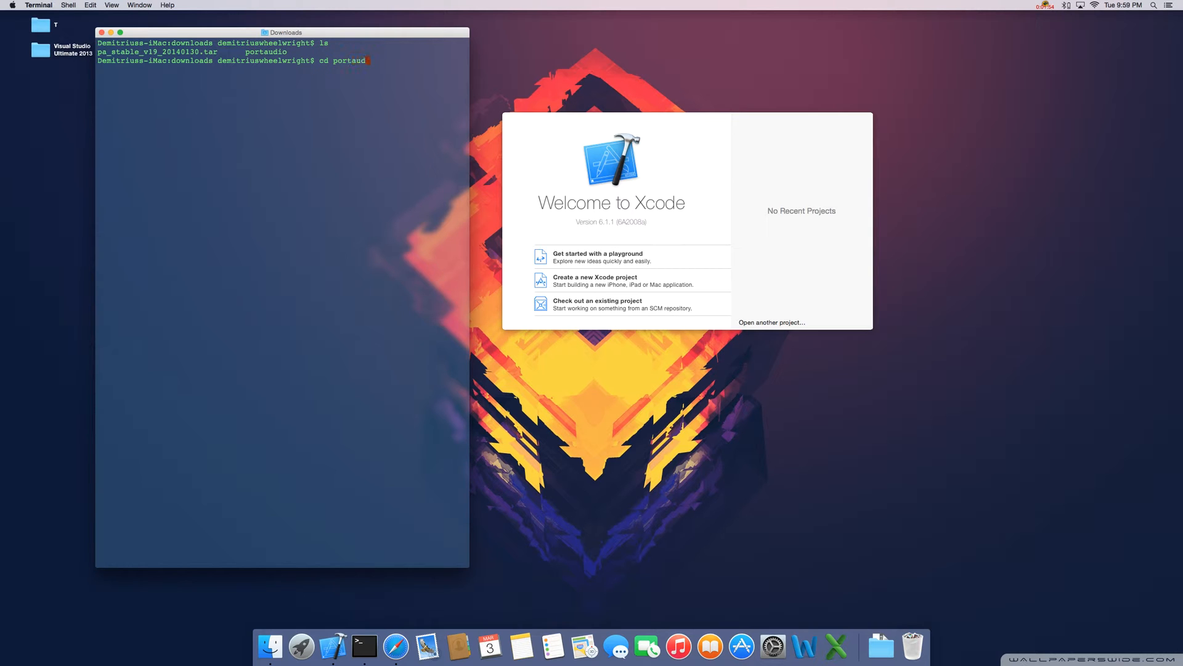
pyautogui.press('Return')
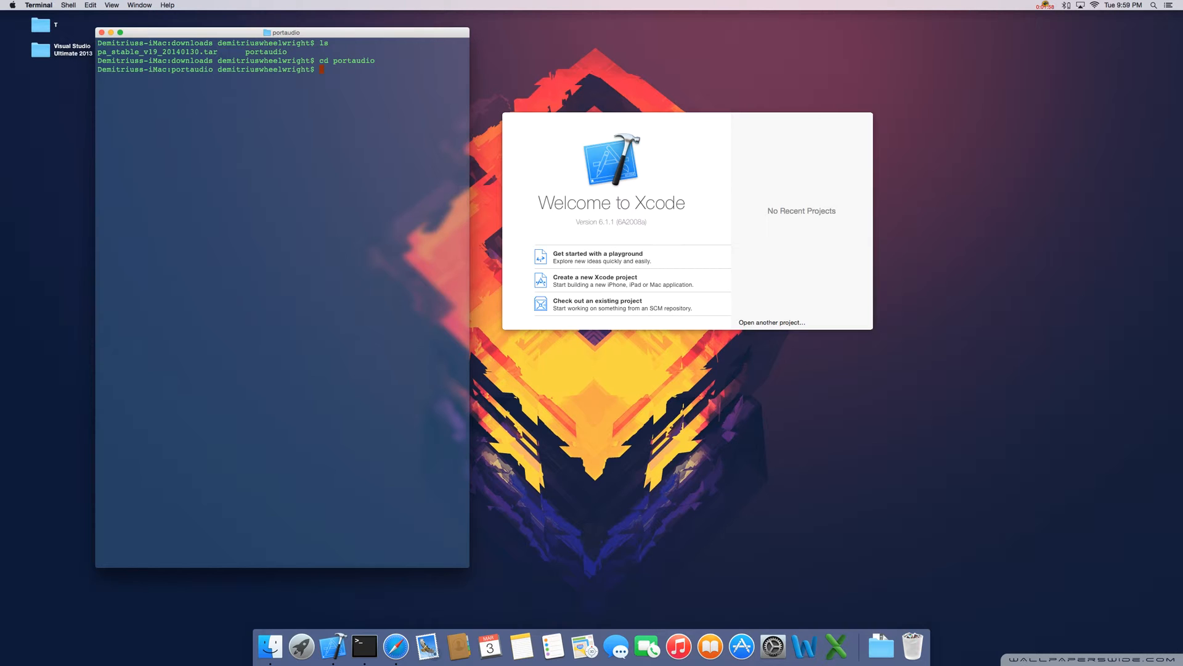
pyautogui.write('./config')
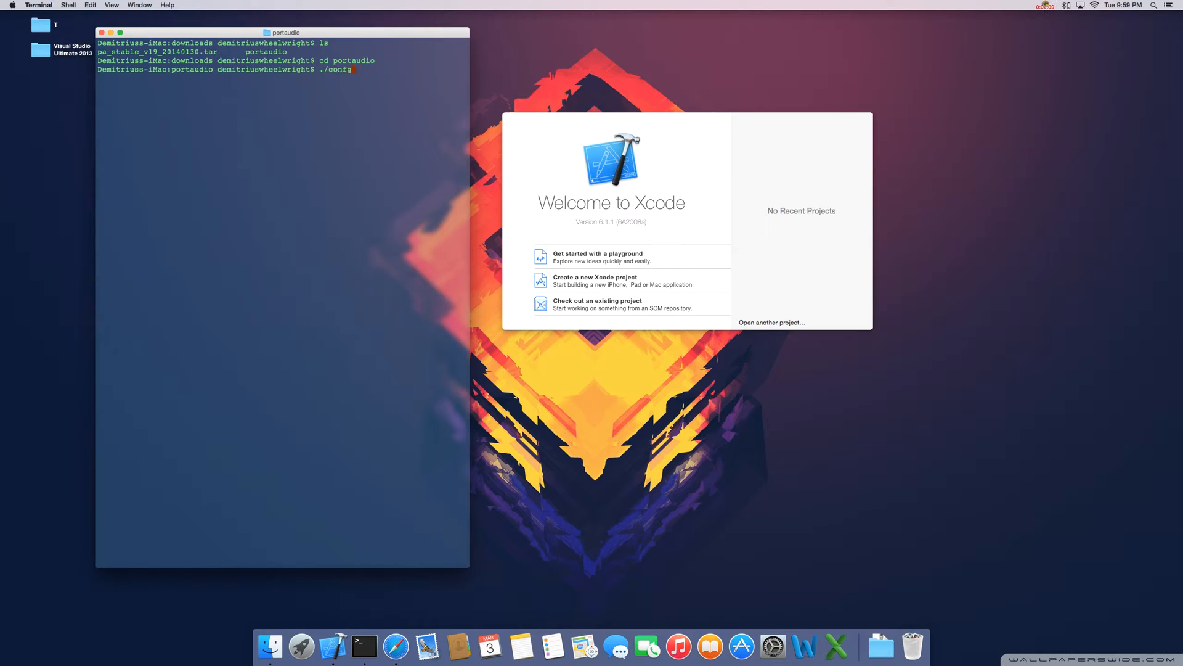
pyautogui.write('ure &*')
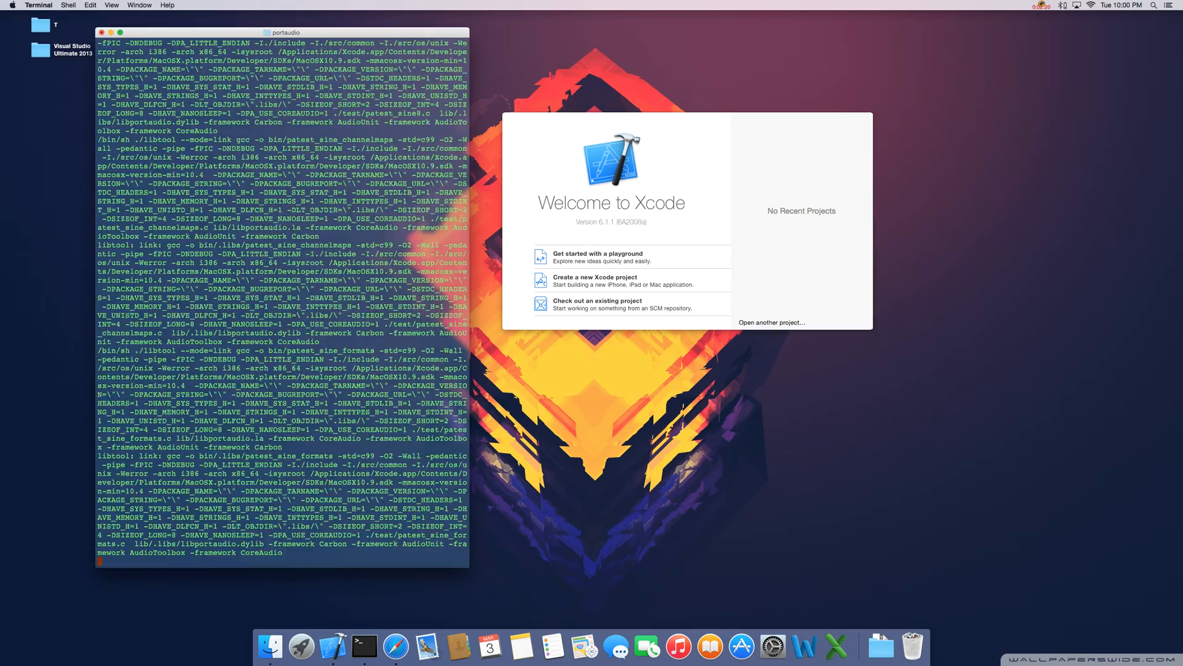
pyautogui.scroll(-3)
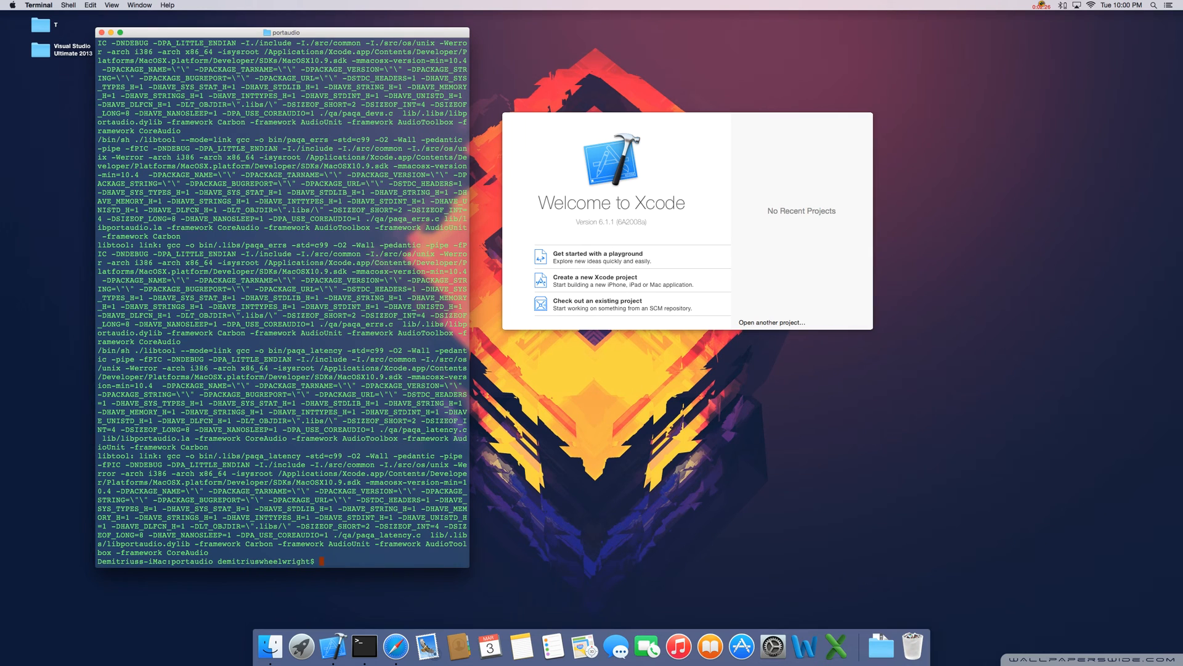
pyautogui.write('cle')
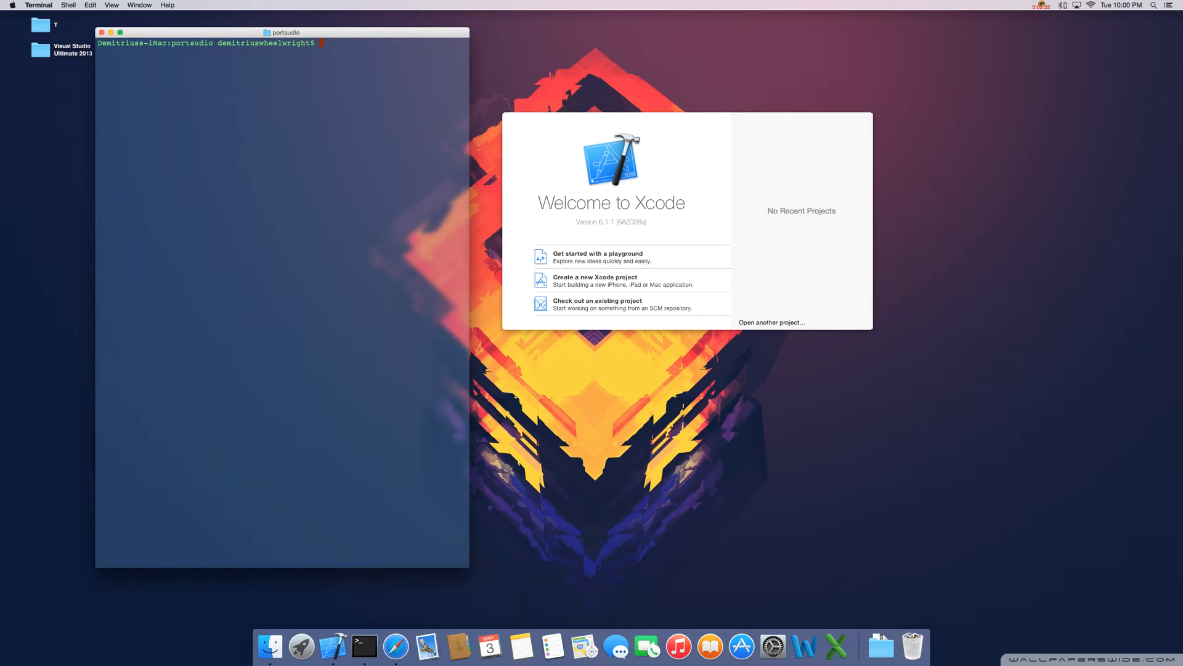
# Install PortAudio with sudo make install after make install fails, then close Terminal
pyautogui.write('make inst')
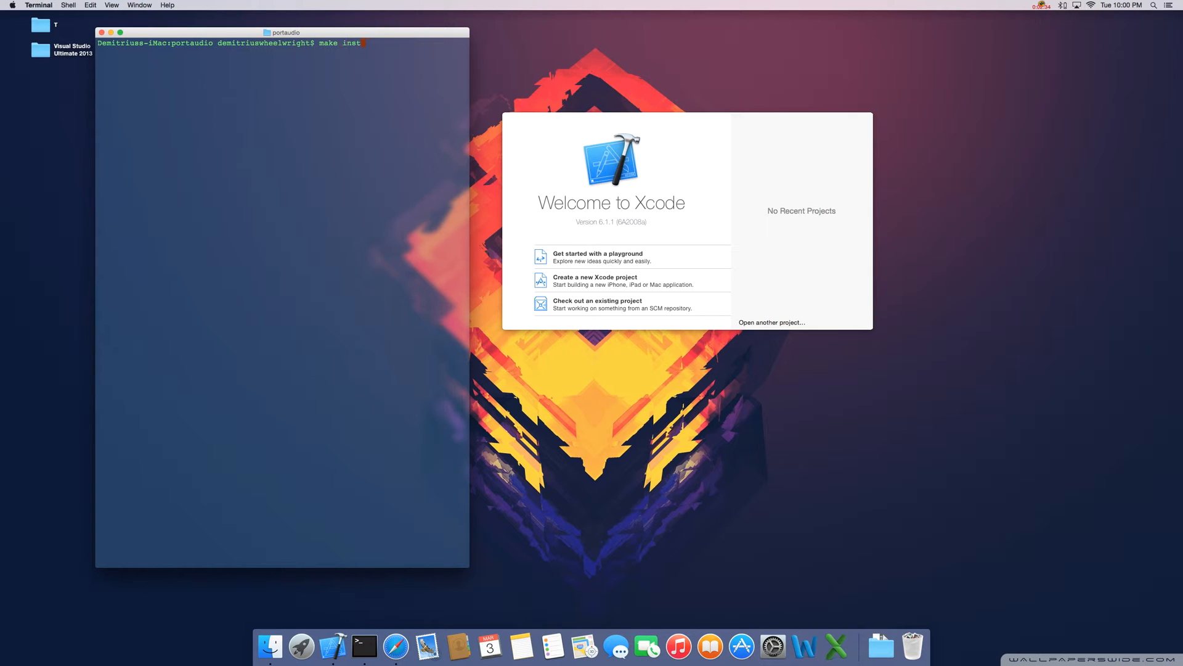
pyautogui.write('all')
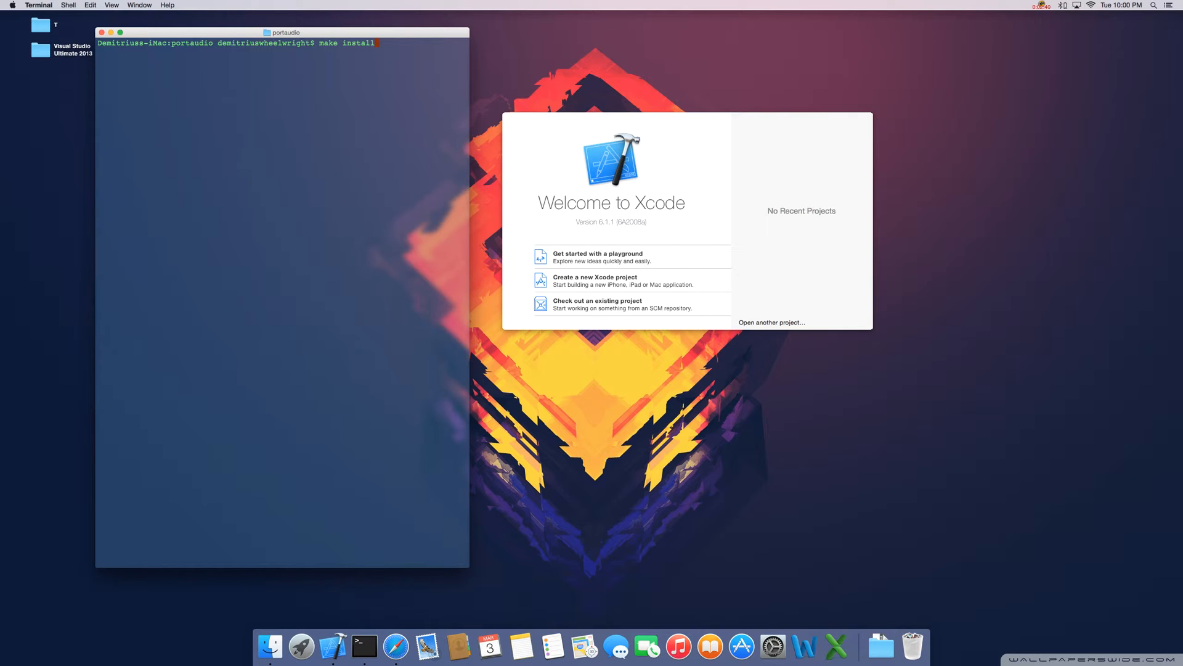
pyautogui.press('Return')
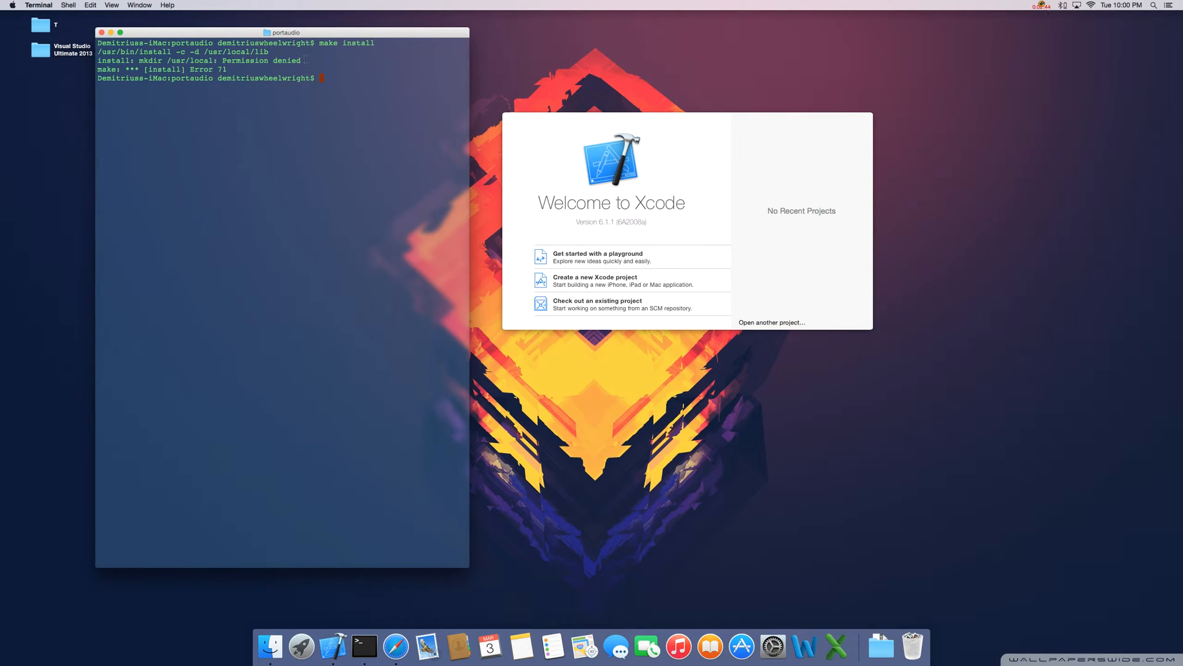
pyautogui.moveTo(381, 80)
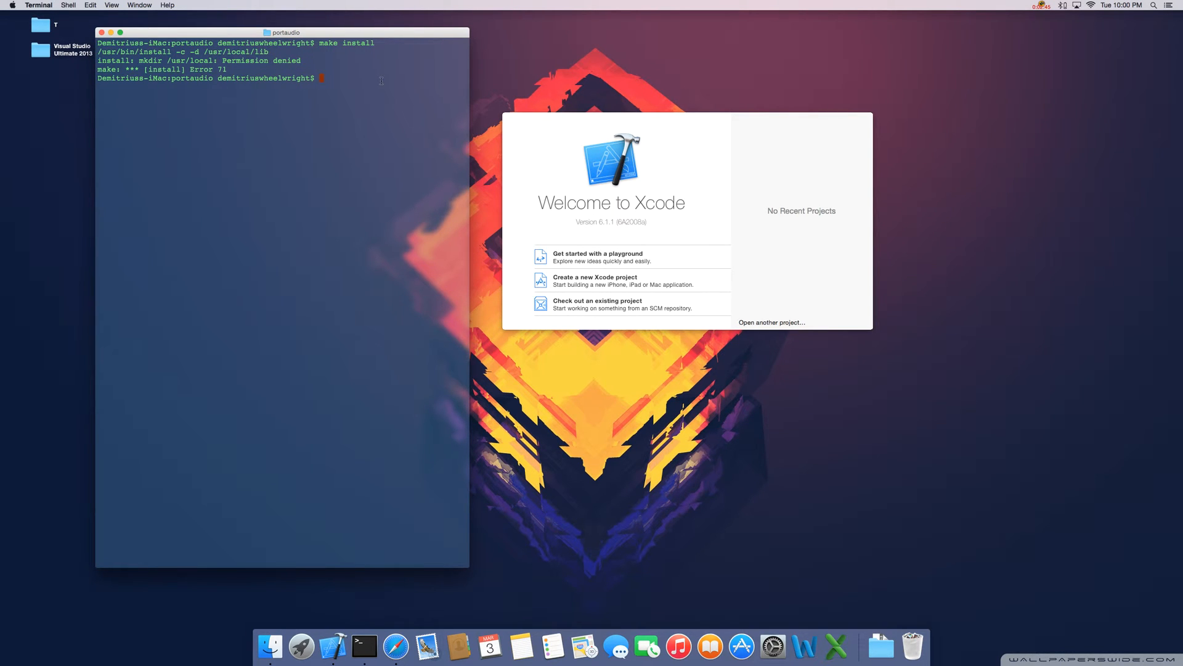
pyautogui.write('sudo make insta')
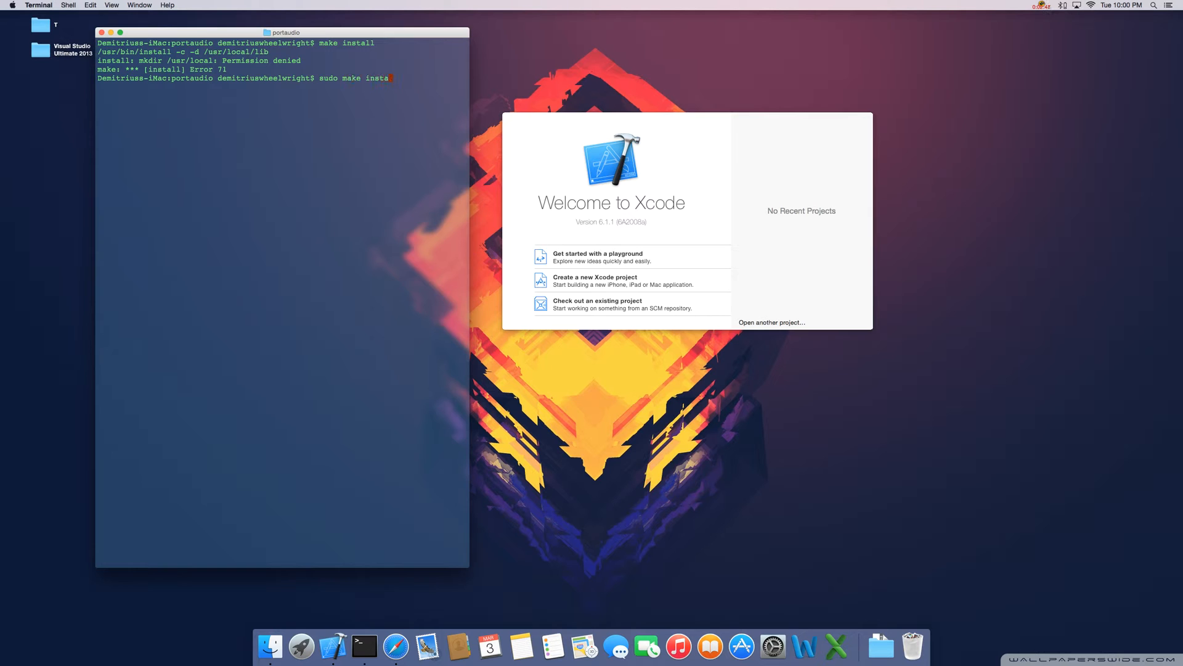
pyautogui.press('Return')
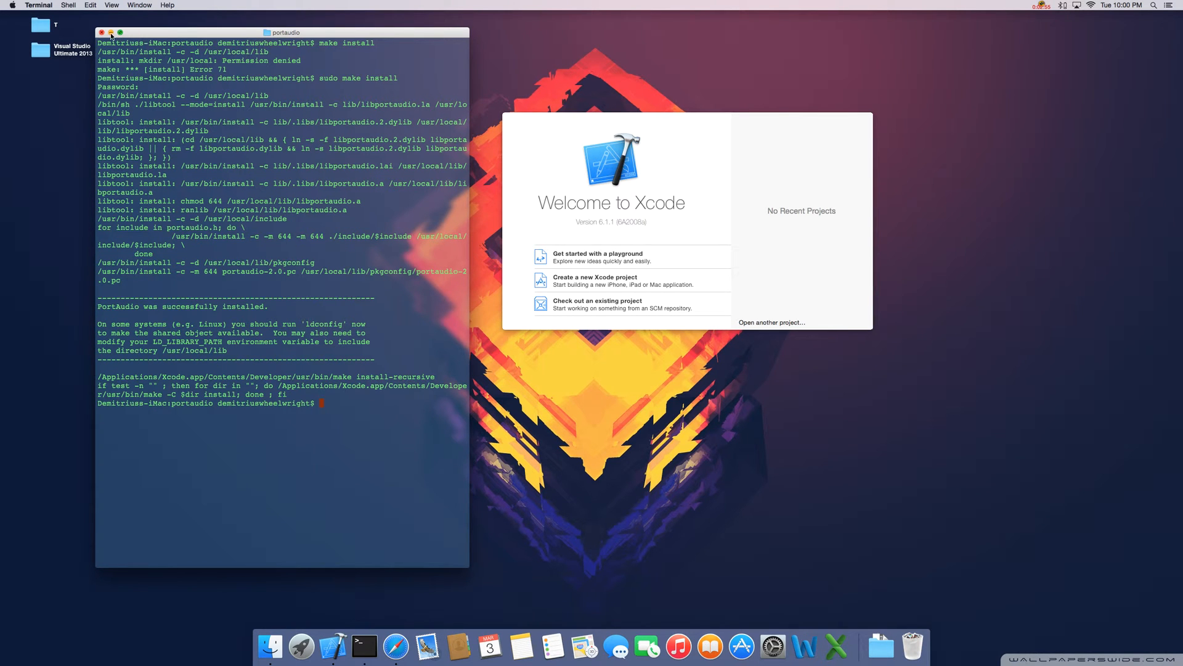
pyautogui.click(101, 31)
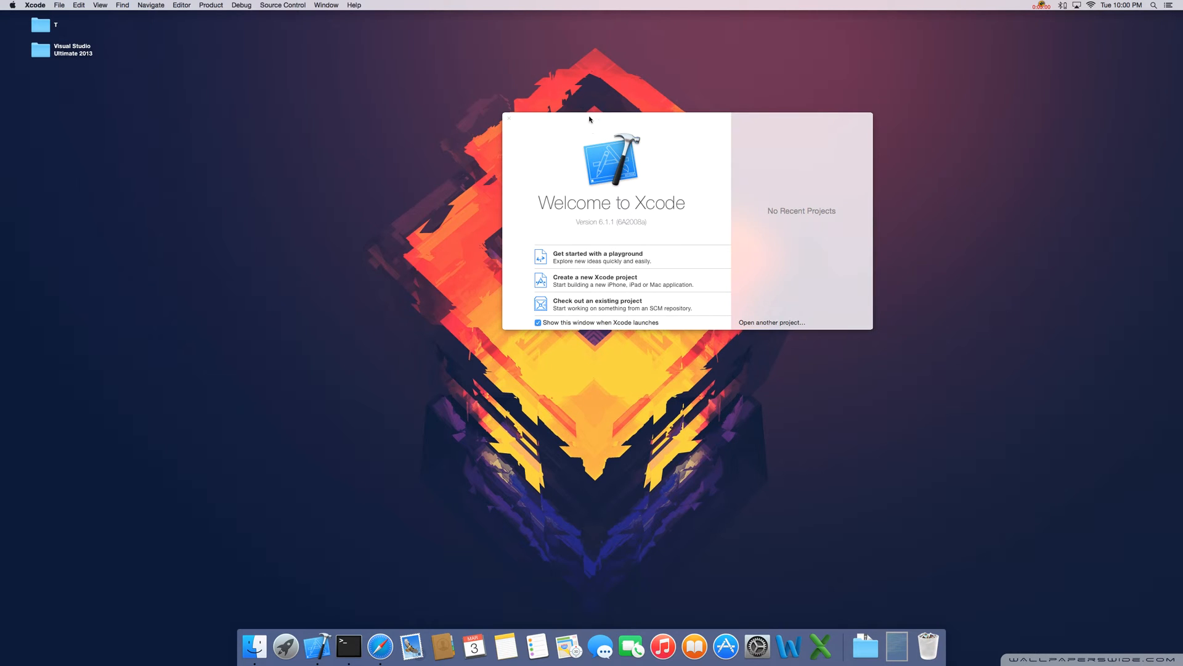
# Create a new Command Line Tool project named PA
pyautogui.click(511, 118)
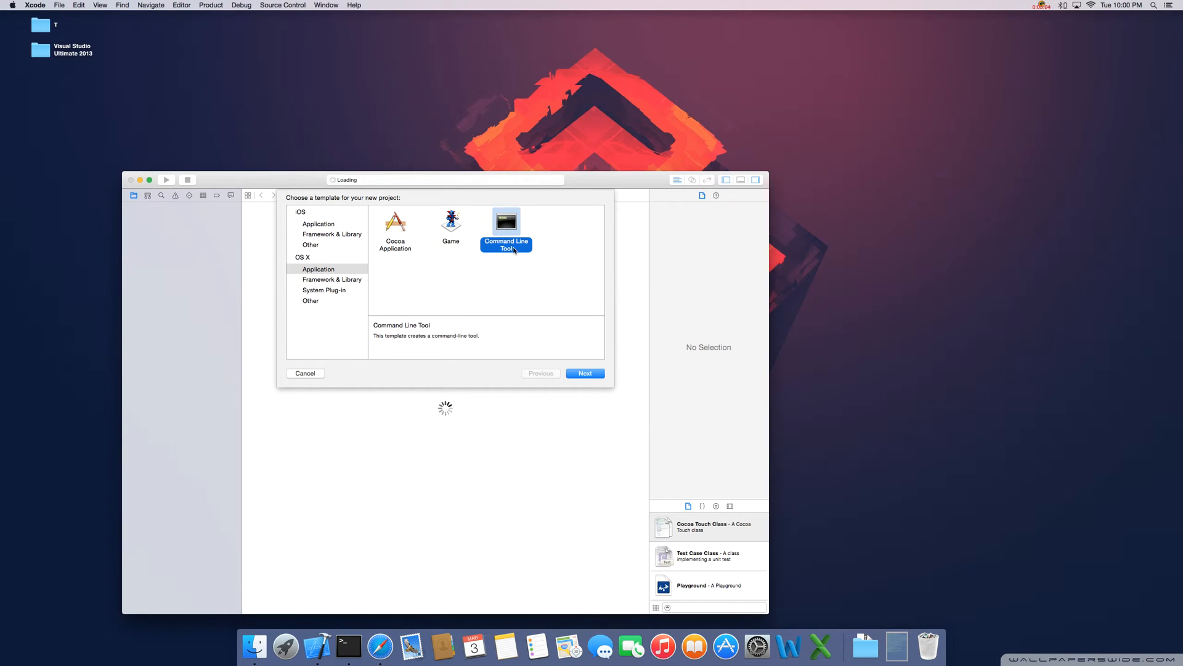
pyautogui.moveTo(585, 359)
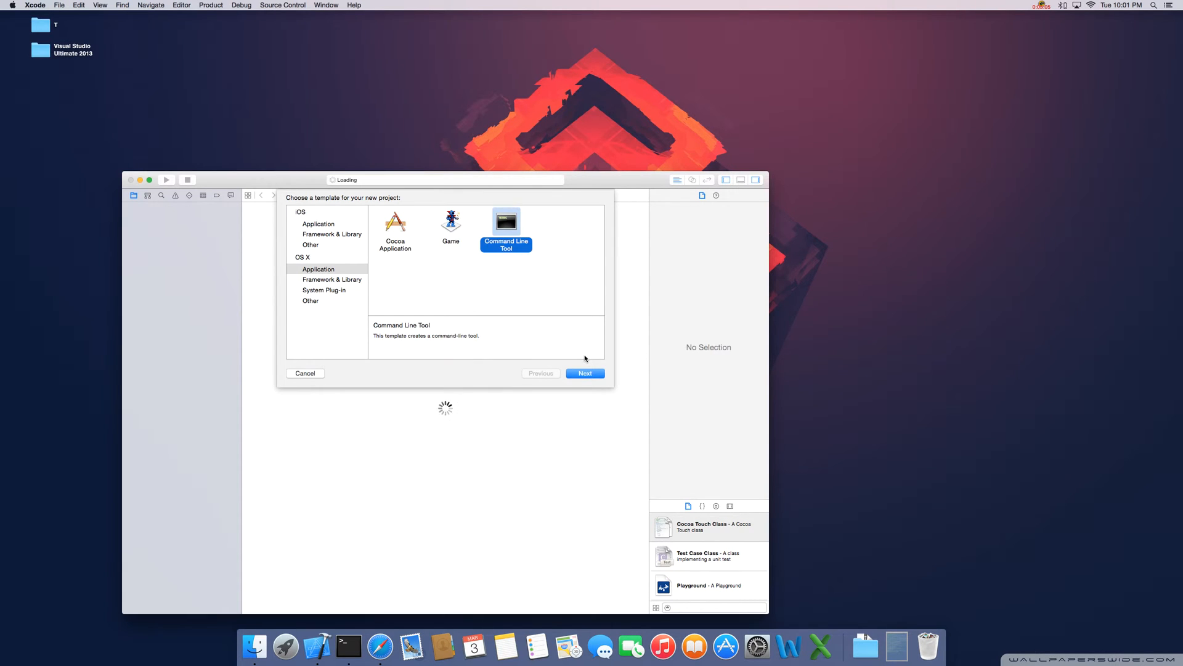
pyautogui.click(585, 373)
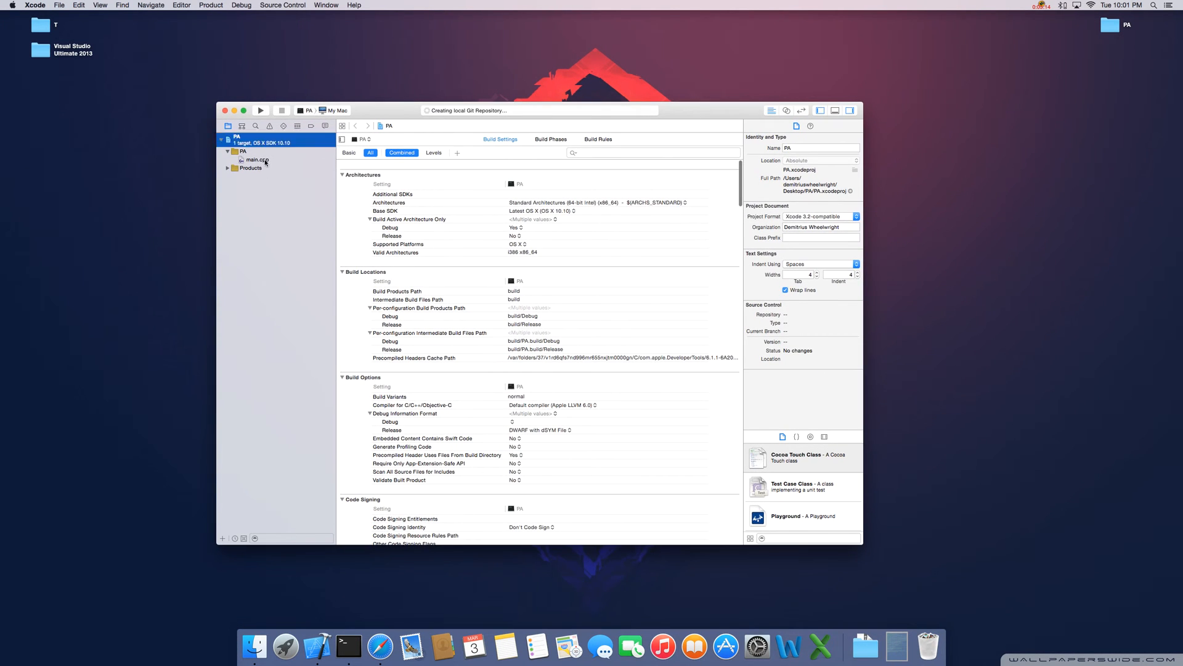
# Check main.cpp, then show All PA build settings scrolled to Search Paths
pyautogui.click(255, 159)
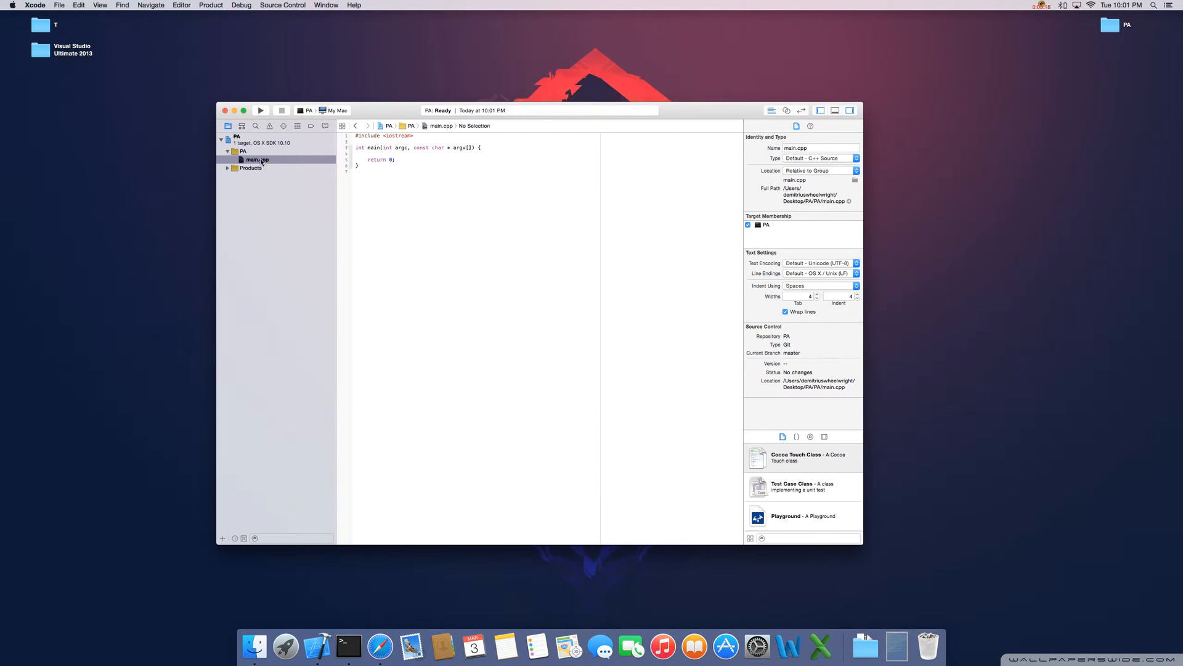
pyautogui.click(237, 137)
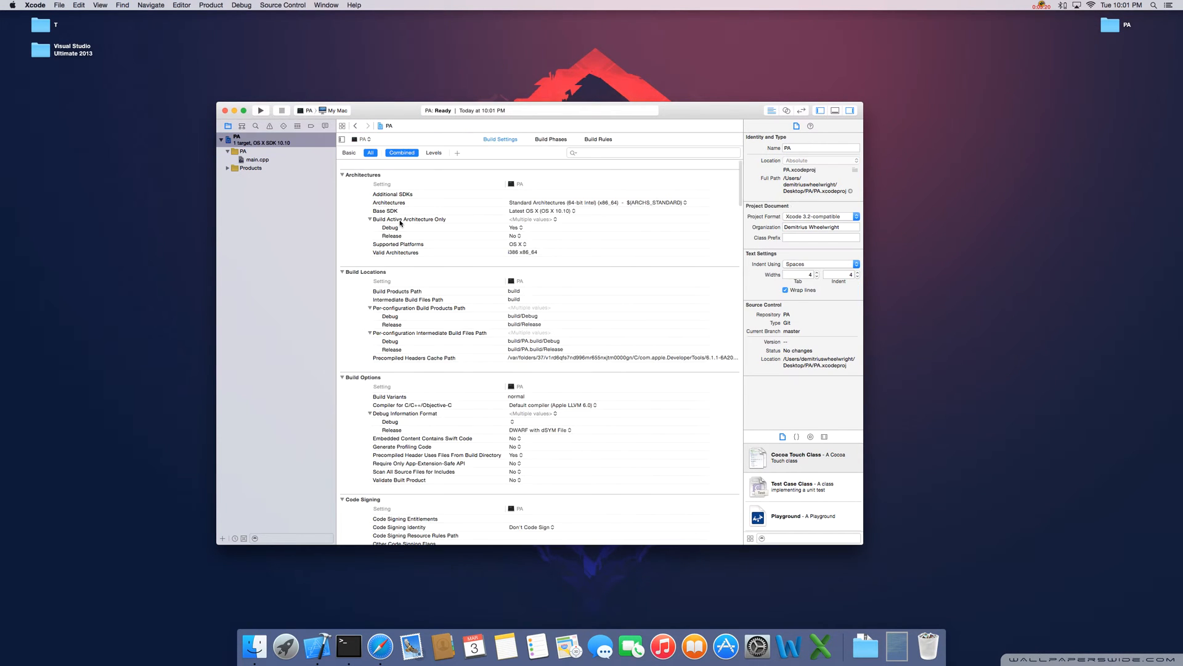
pyautogui.click(348, 153)
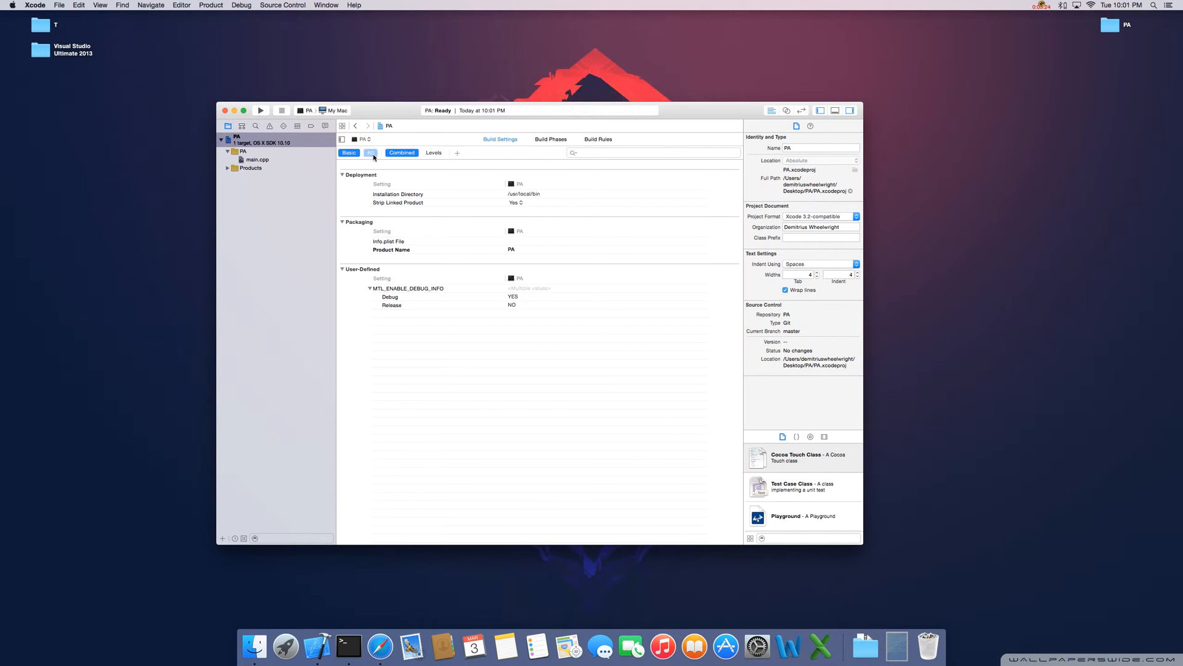
pyautogui.click(370, 153)
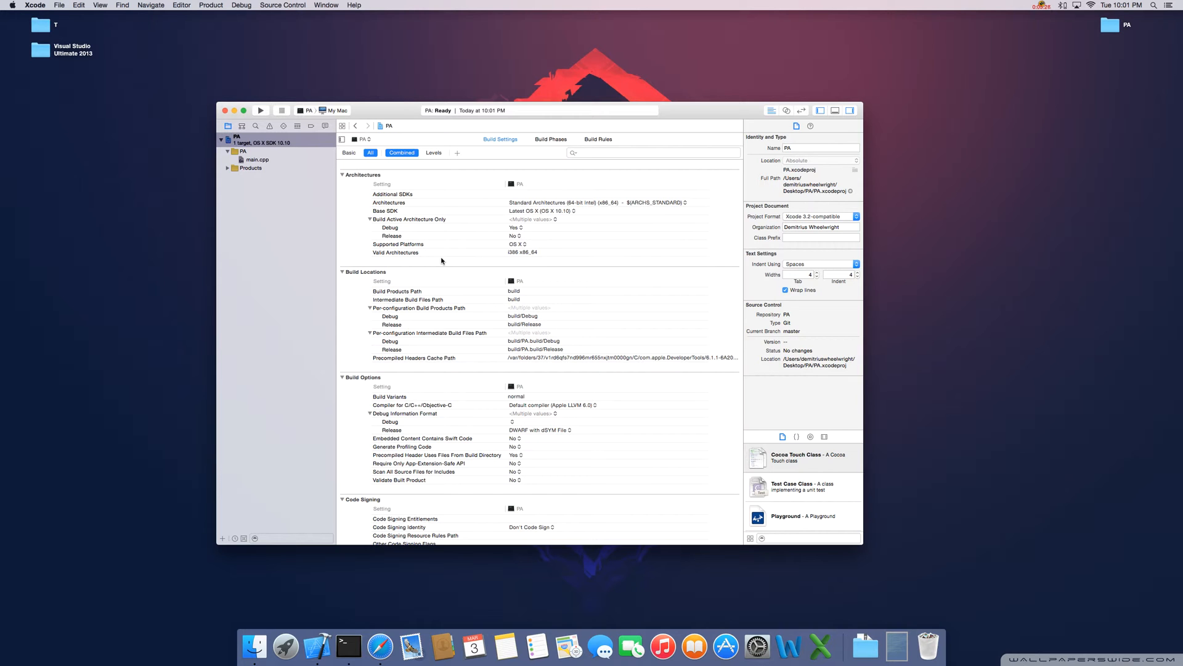
pyautogui.moveTo(511, 142)
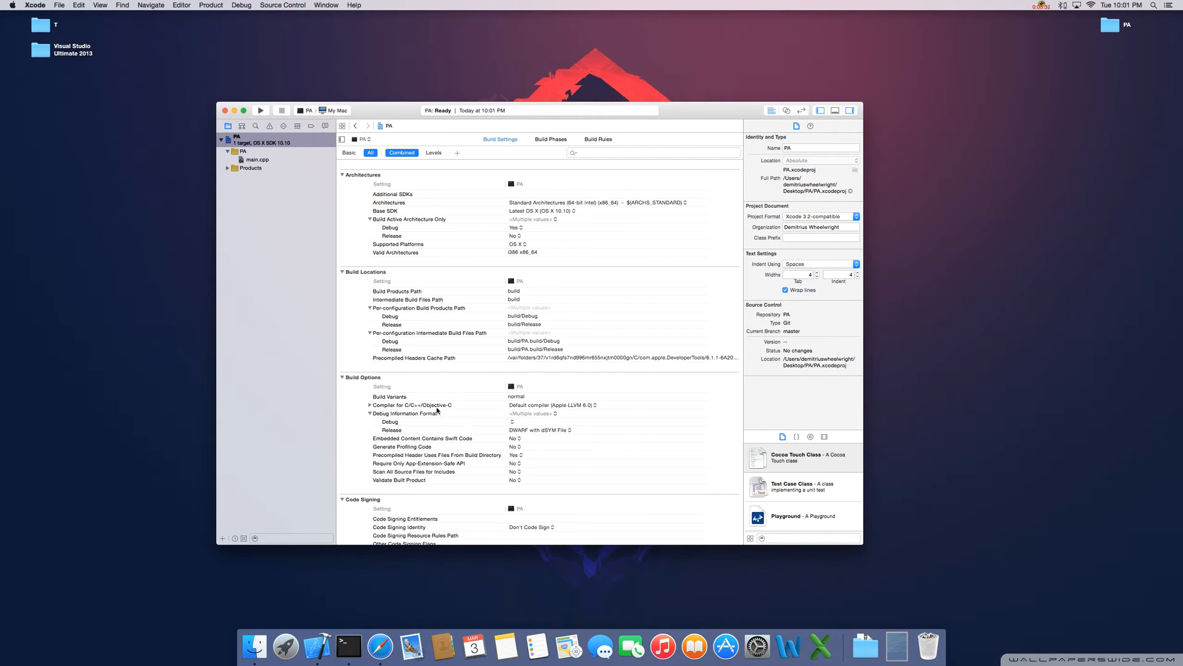
pyautogui.scroll(-3)
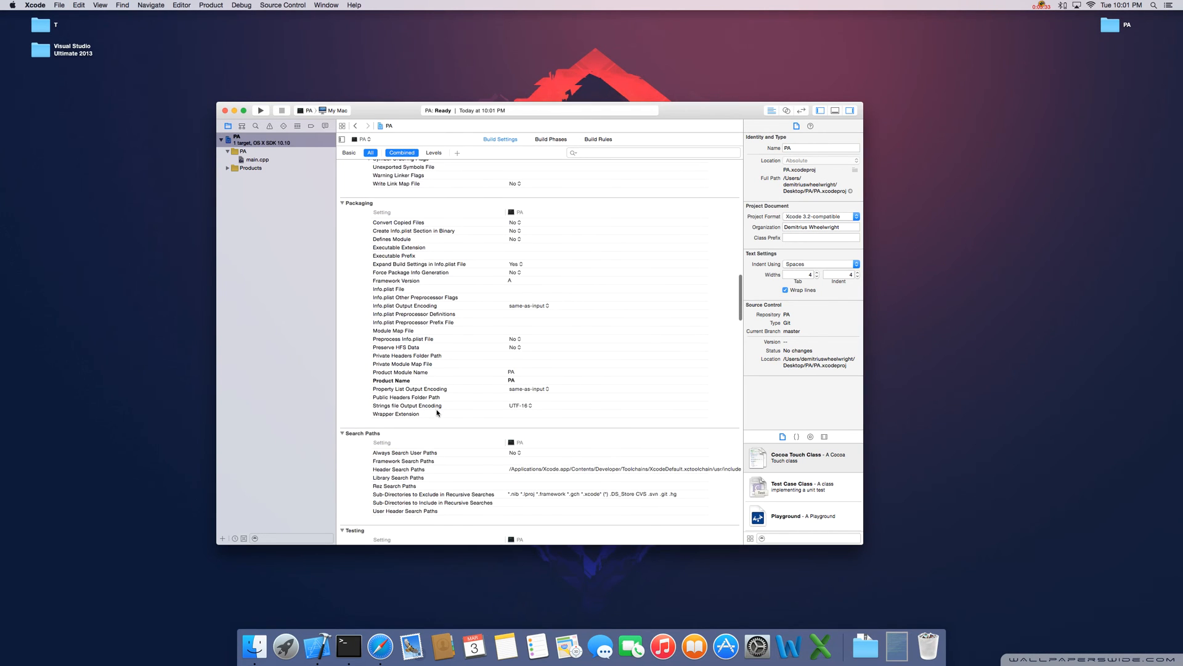
pyautogui.scroll(-3)
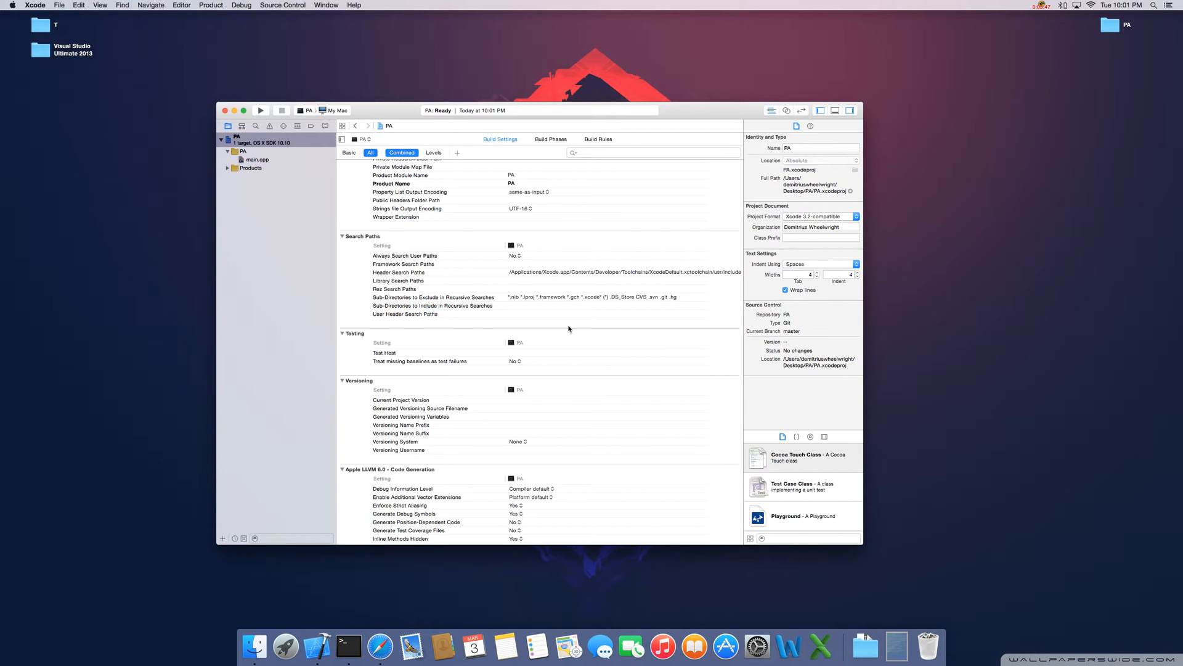
pyautogui.moveTo(142, 101)
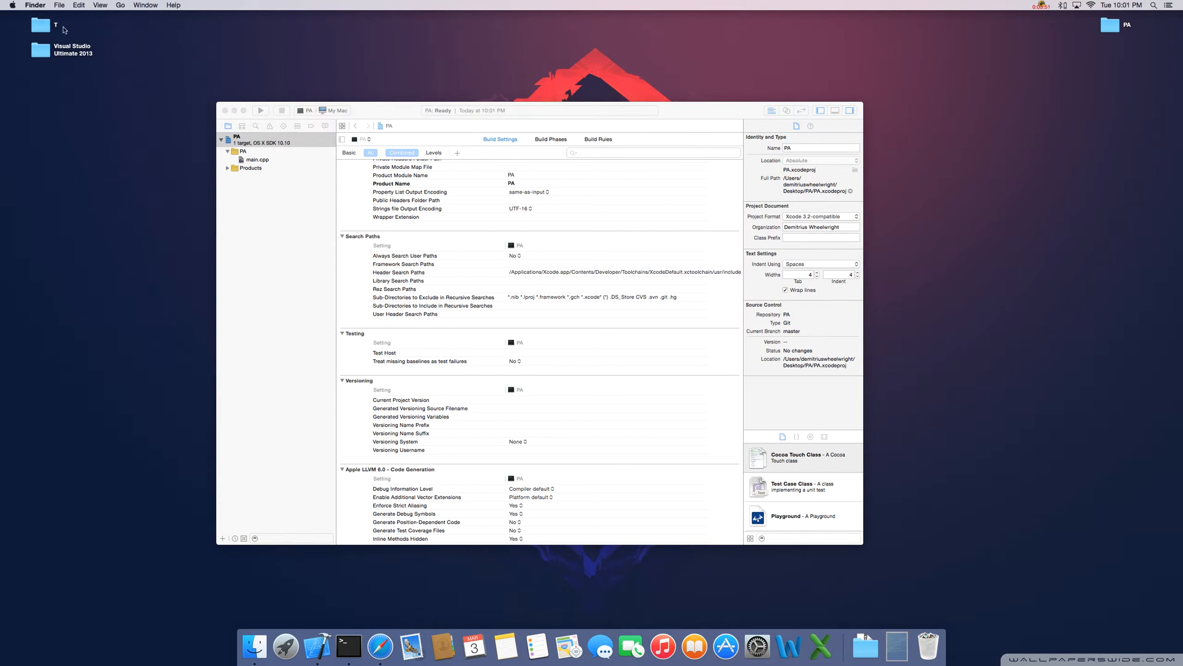
pyautogui.click(120, 5)
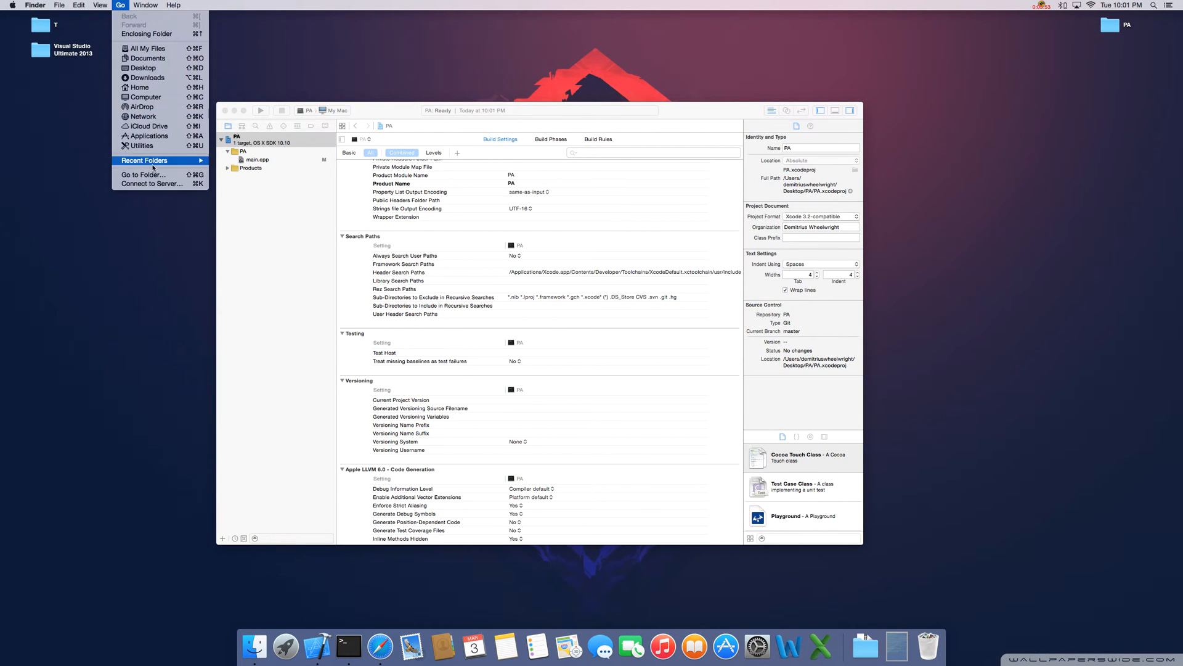
pyautogui.click(142, 174)
pyautogui.write('/usr')
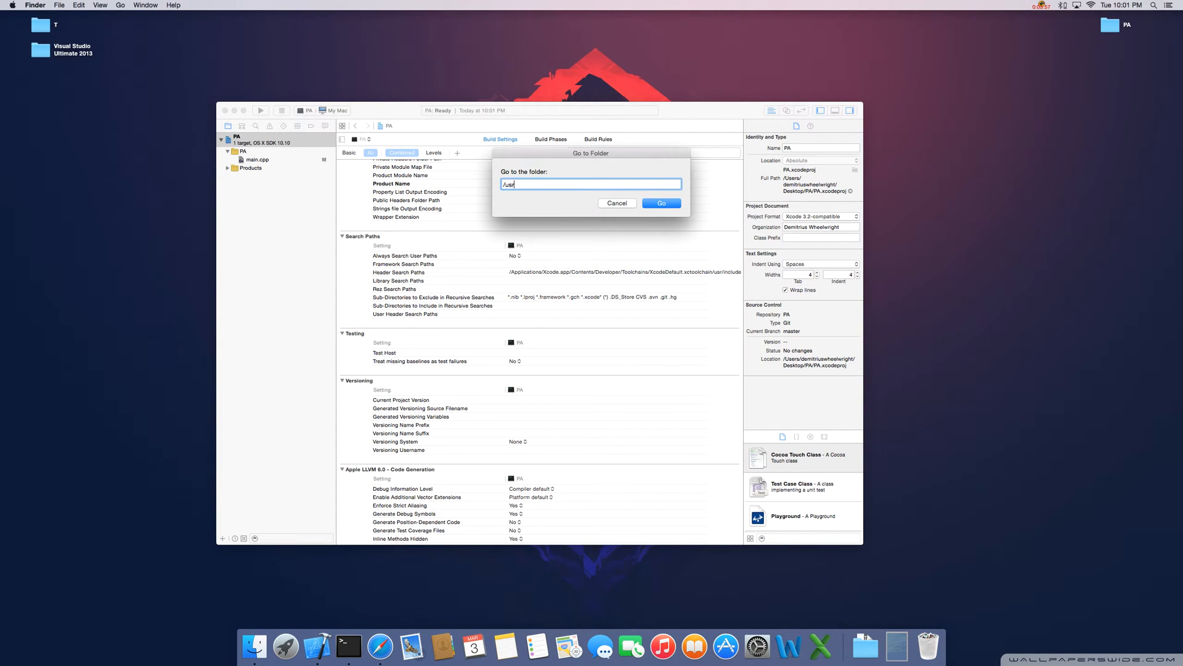
pyautogui.click(660, 202)
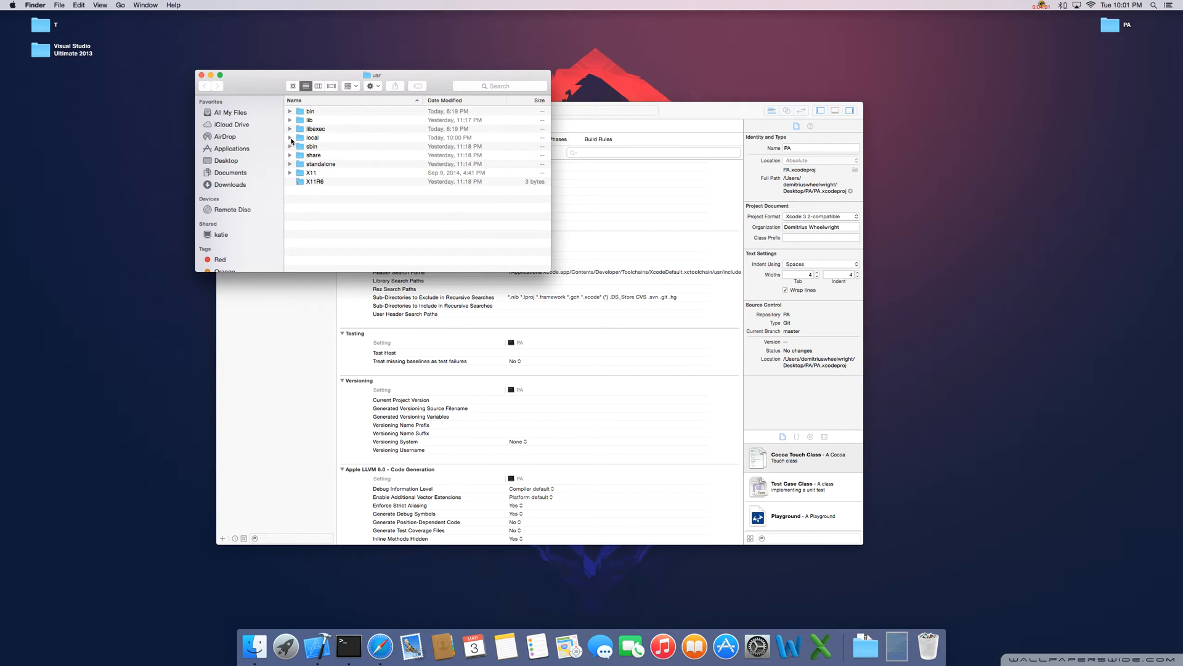
pyautogui.click(290, 138)
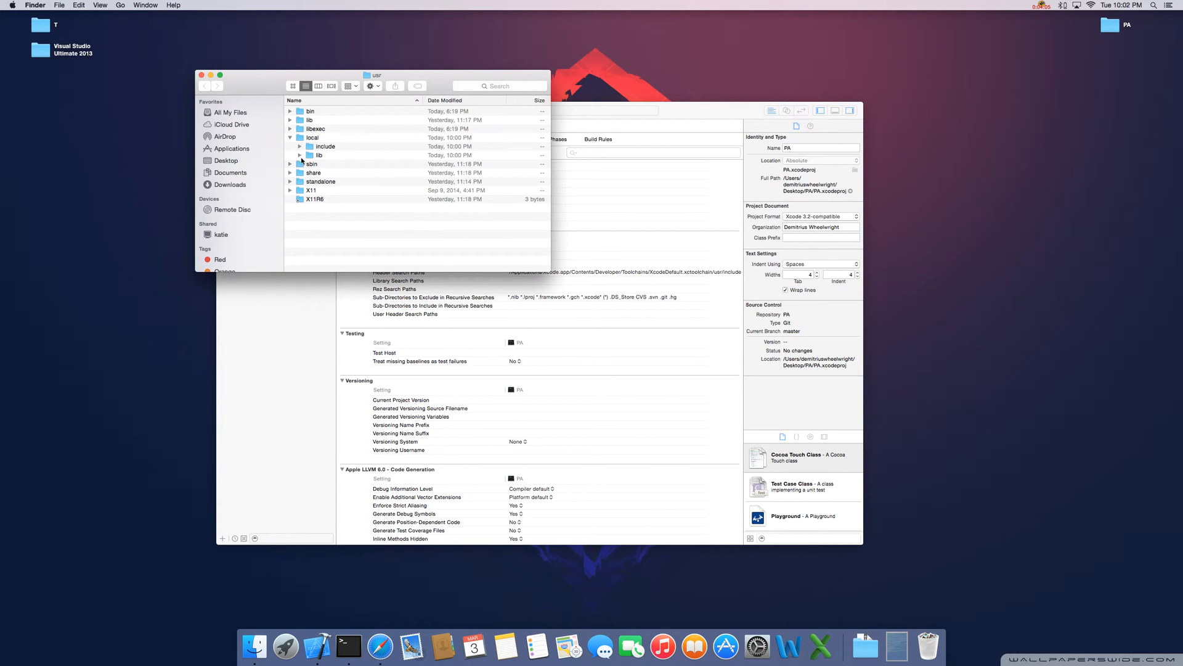
pyautogui.click(300, 146)
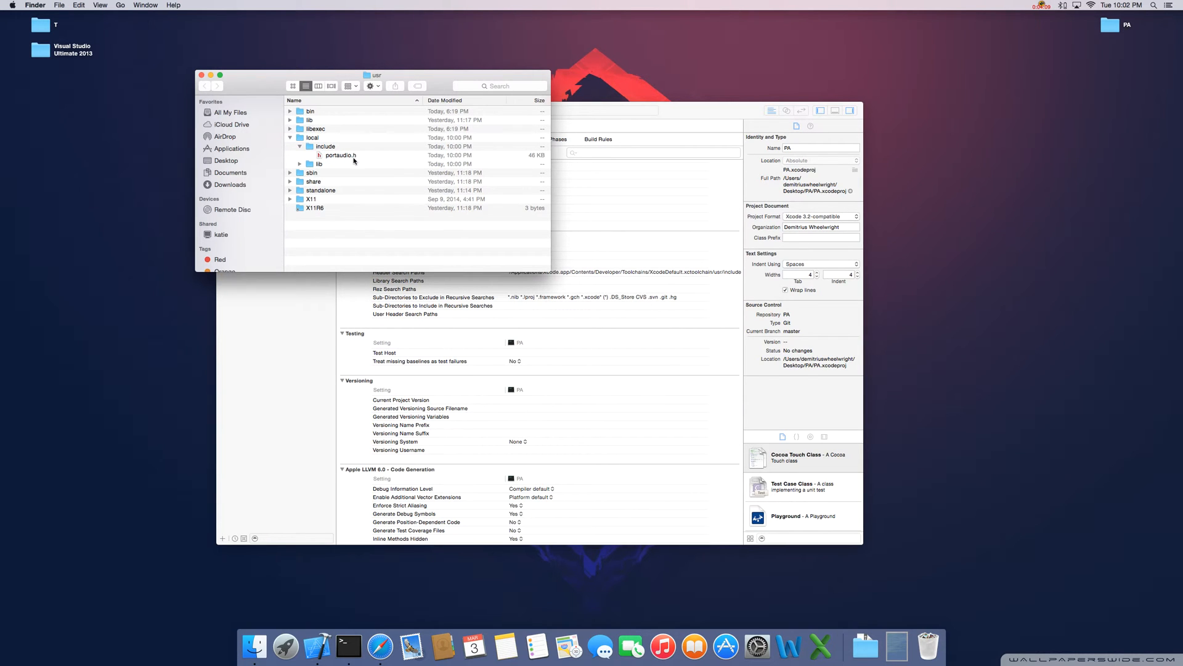
pyautogui.click(300, 164)
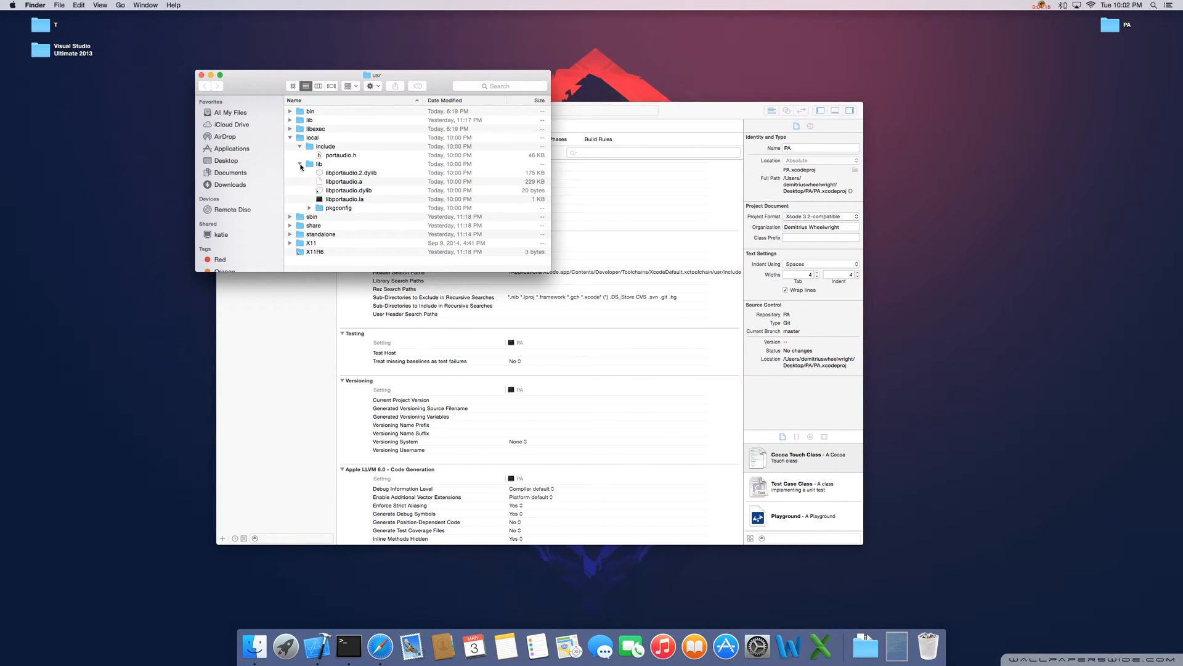
pyautogui.click(289, 137)
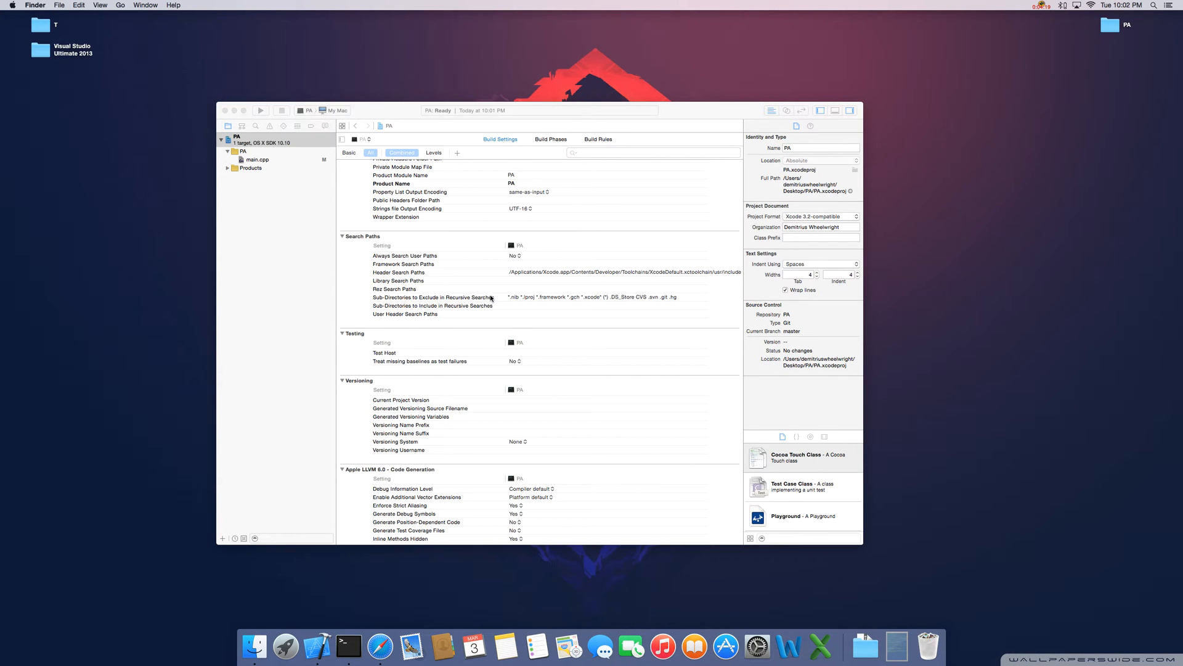
# Add /usr/local/include to Header Search Paths and open the empty Library Search Paths list
pyautogui.click(399, 271)
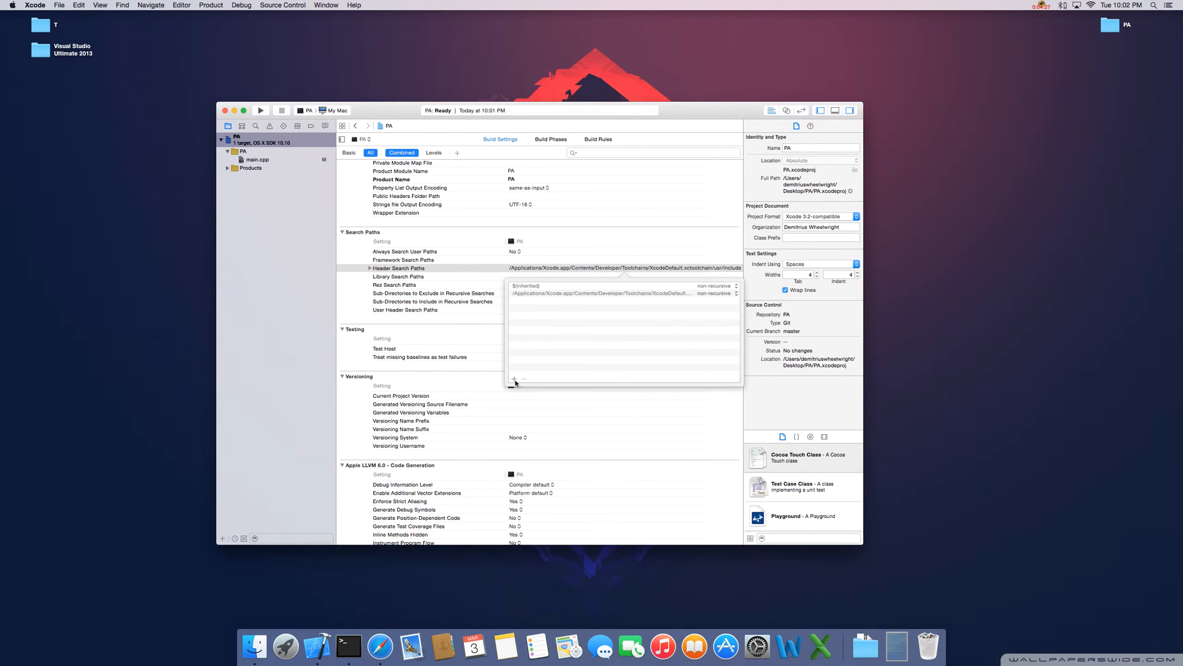
pyautogui.click(514, 378)
pyautogui.write('/usr/local/')
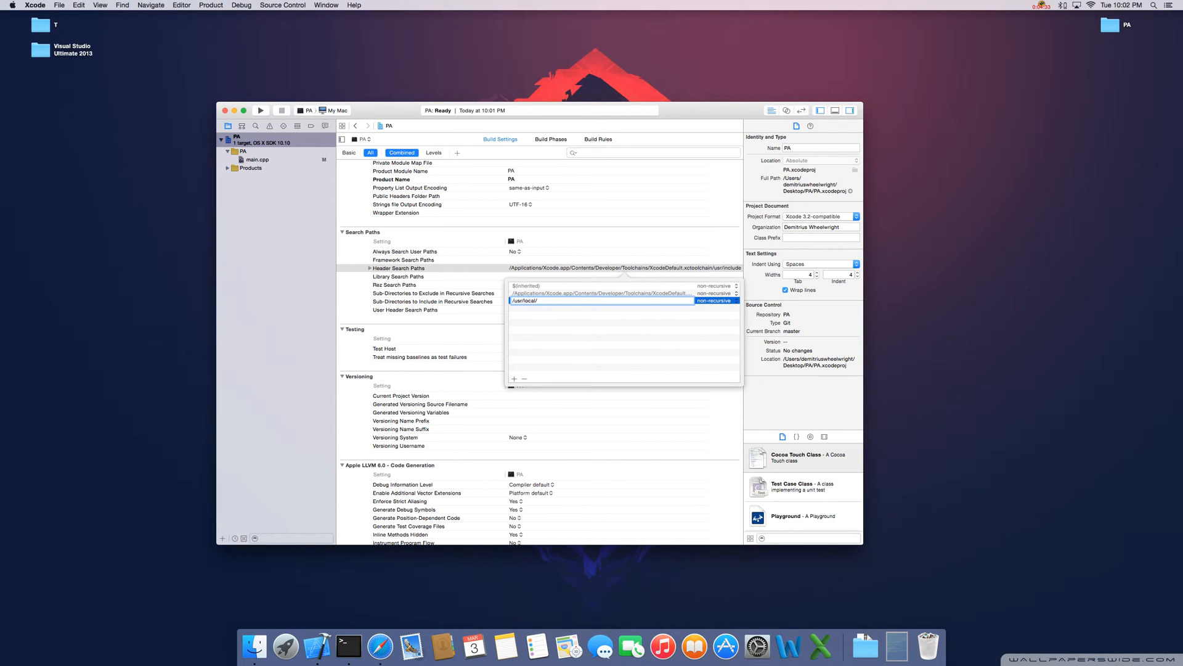
pyautogui.write('include')
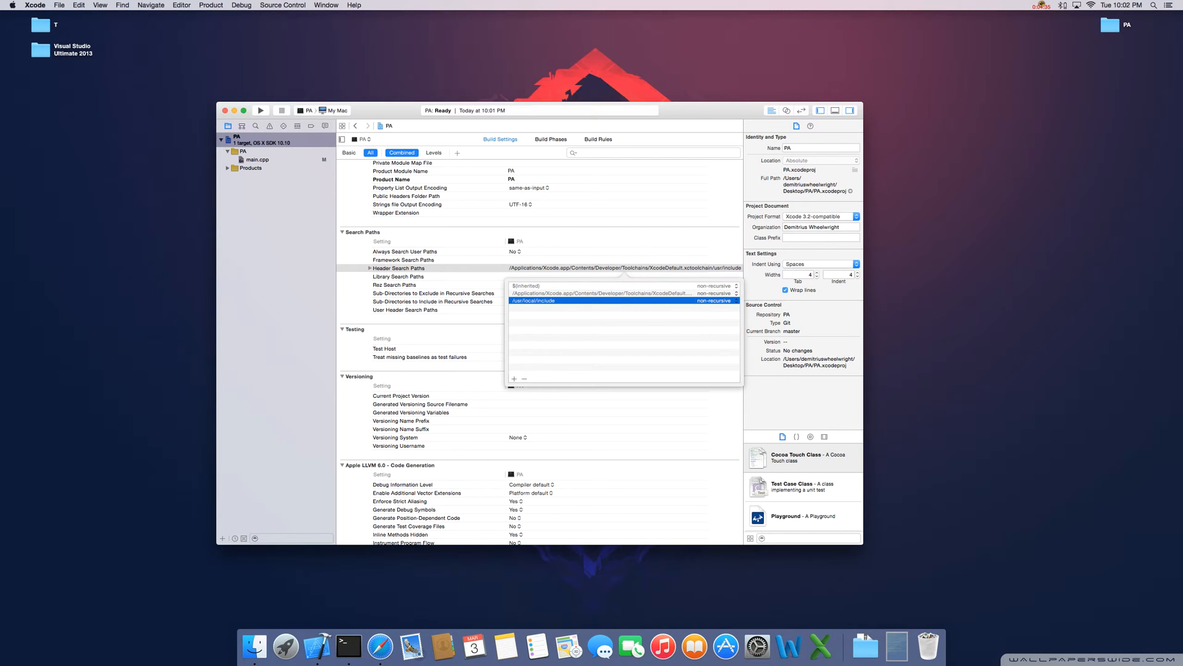
pyautogui.click(398, 276)
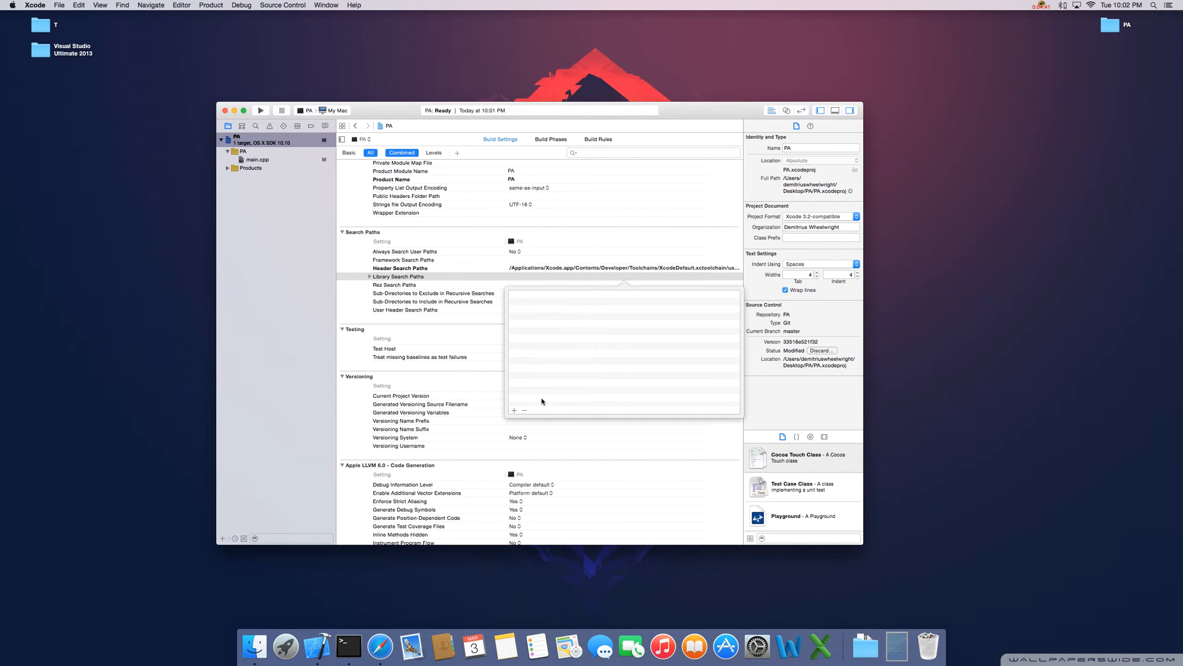
# Add /usr/local/lib to Library Search Paths and scroll toward the Linking settings
pyautogui.click(514, 411)
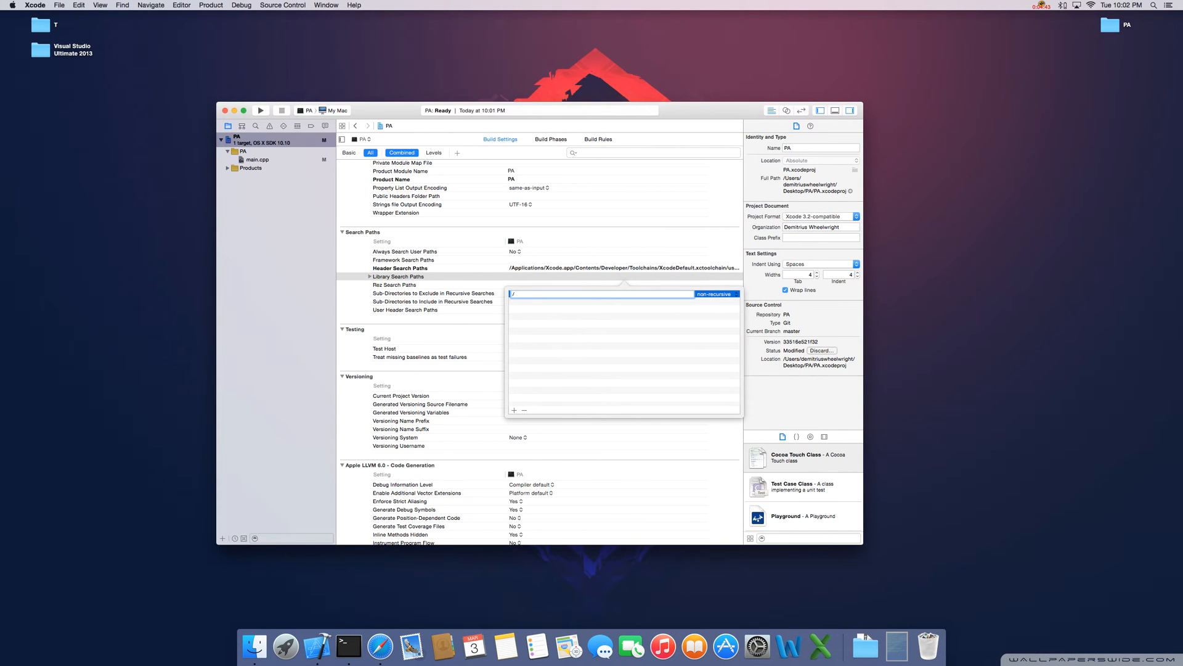
pyautogui.write('usr/local/lib')
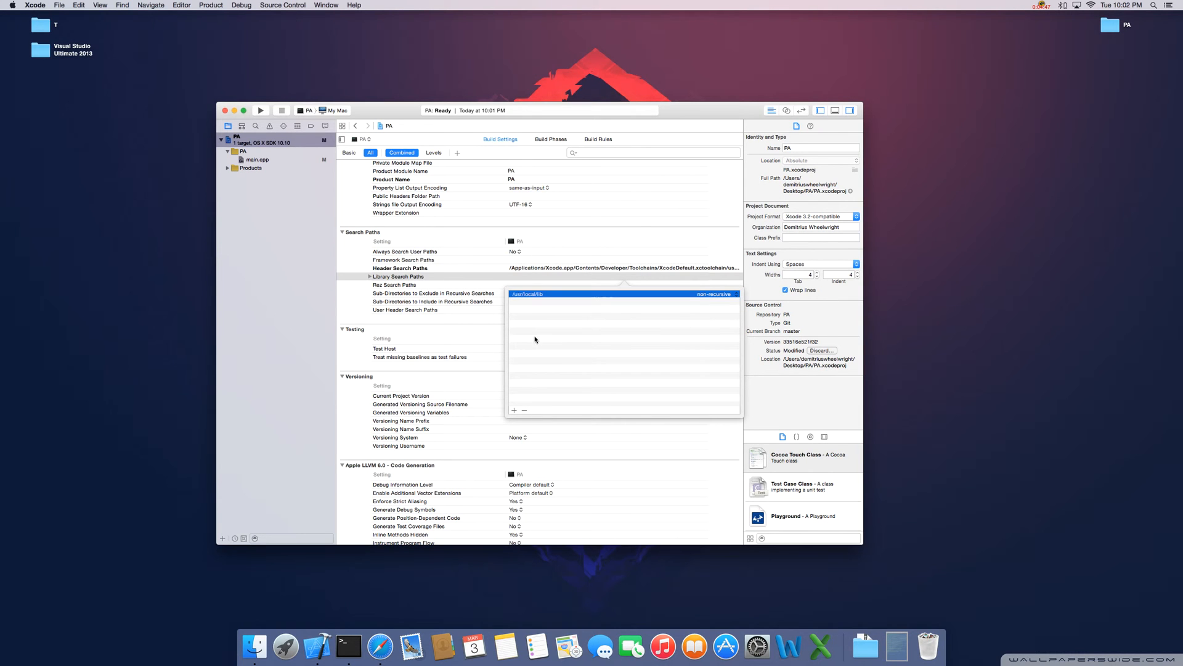
pyautogui.click(400, 269)
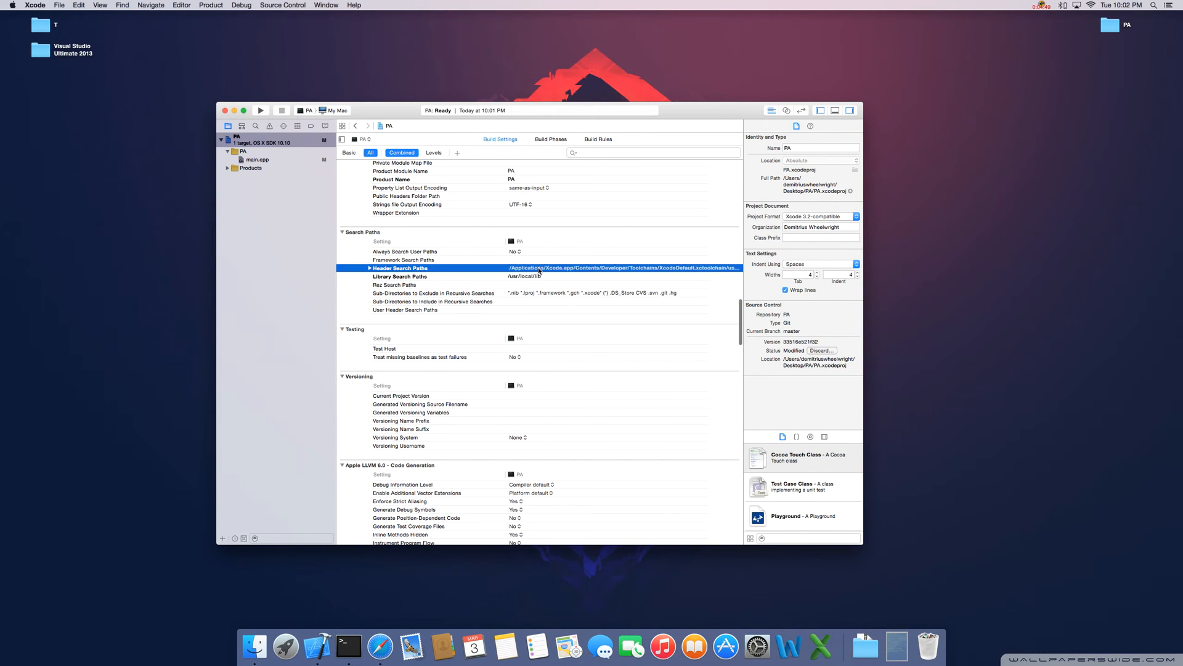
pyautogui.click(394, 284)
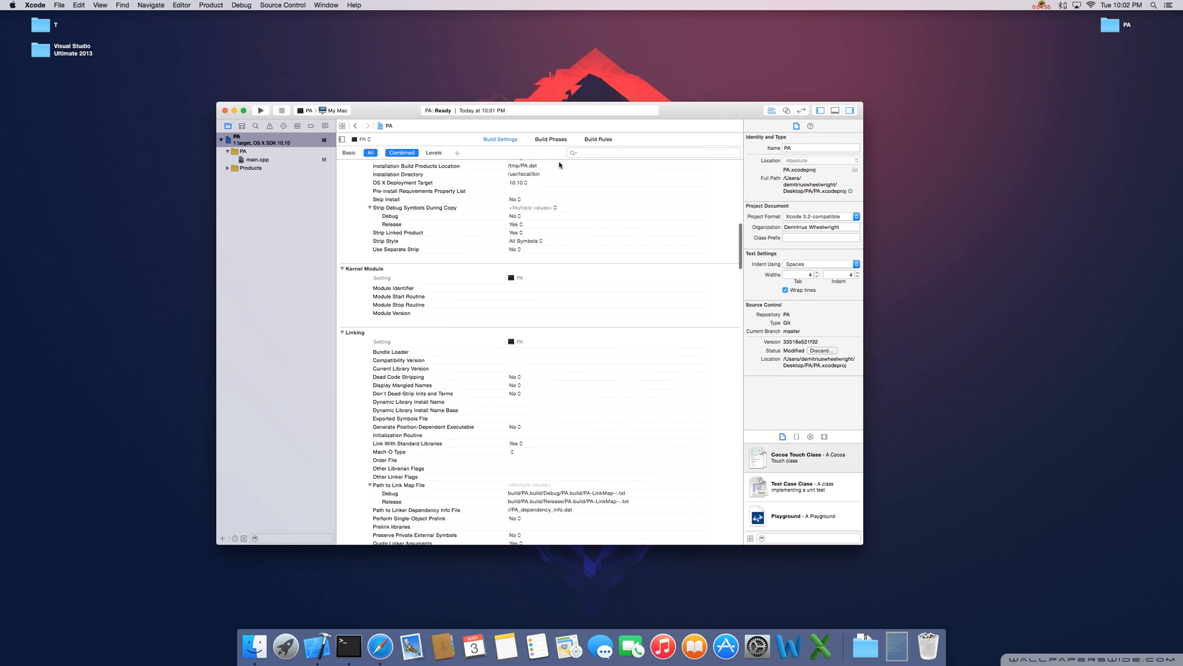
pyautogui.scroll(3)
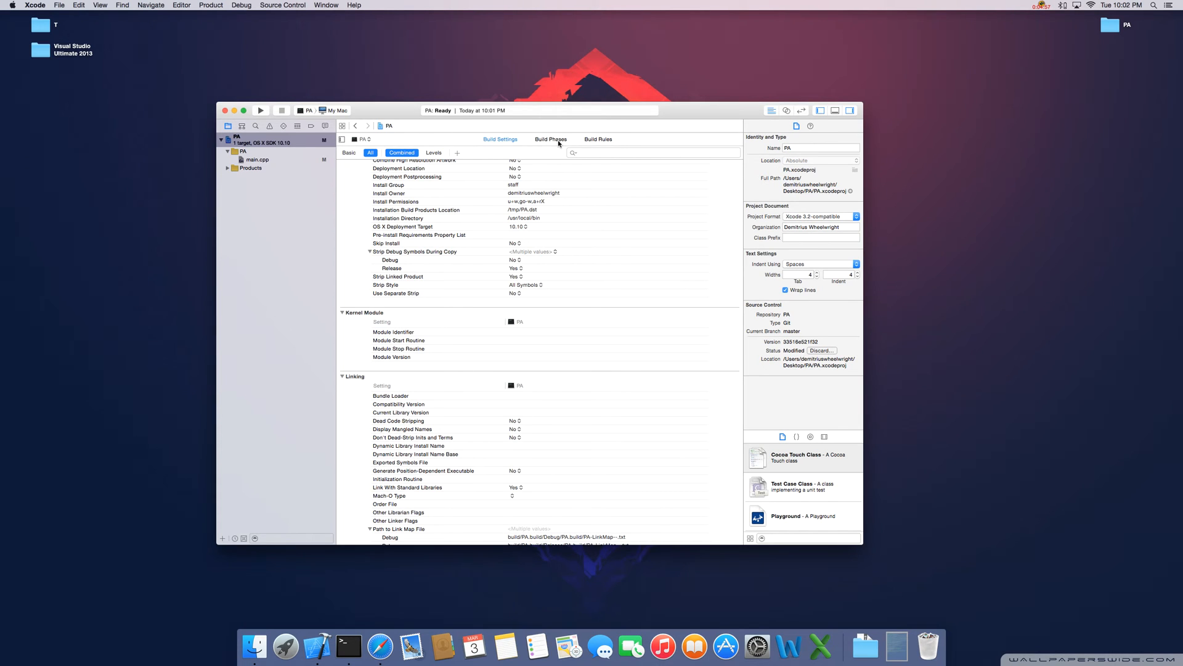
# Show PA's Build Phases with Link Binary With Libraries expanded, then bring Terminal forward
pyautogui.click(551, 139)
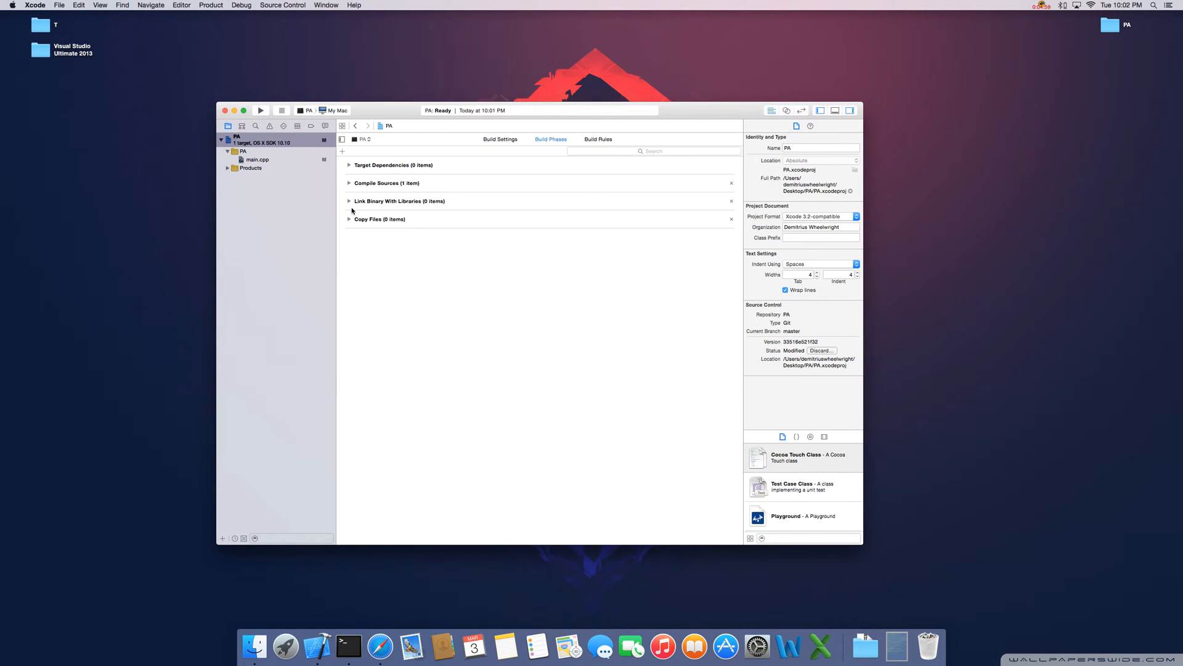
pyautogui.moveTo(350, 205)
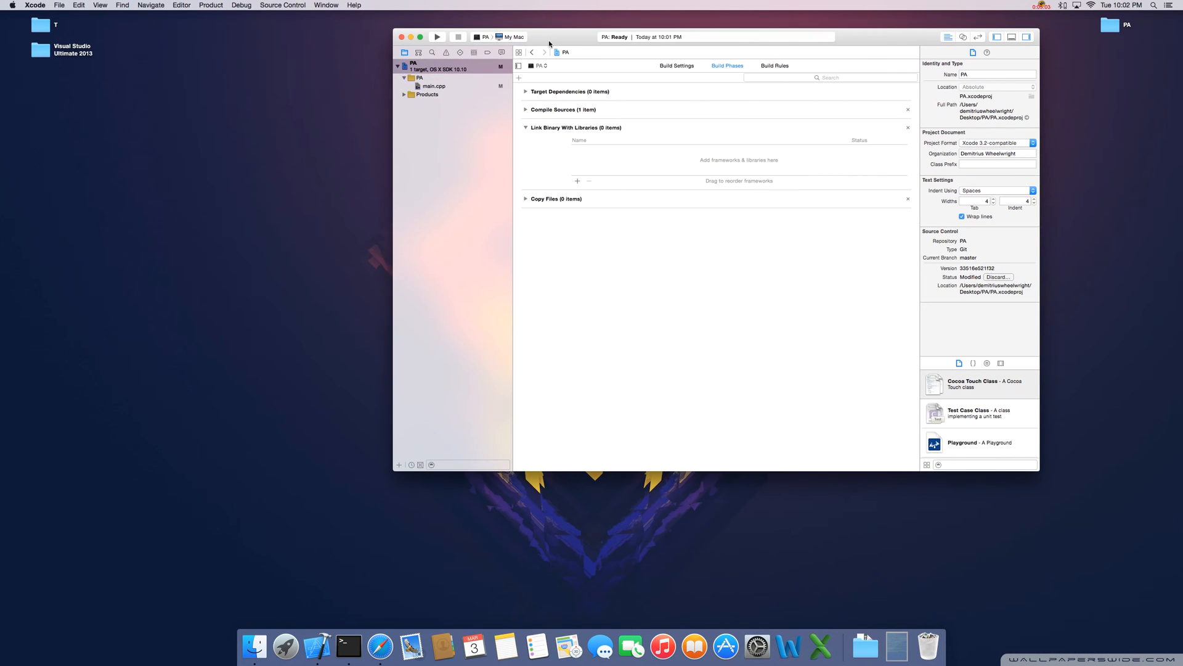
pyautogui.click(347, 646)
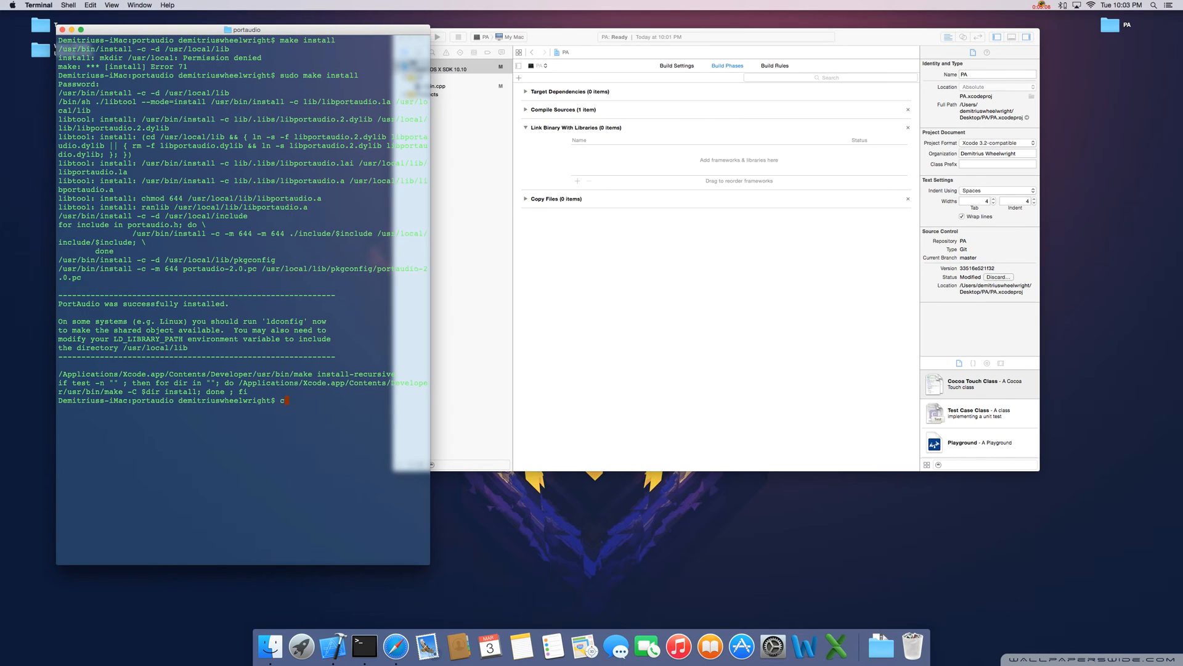
# In a new Terminal, go to /usr/local, list it, and open lib in Finder
pyautogui.press('Return')
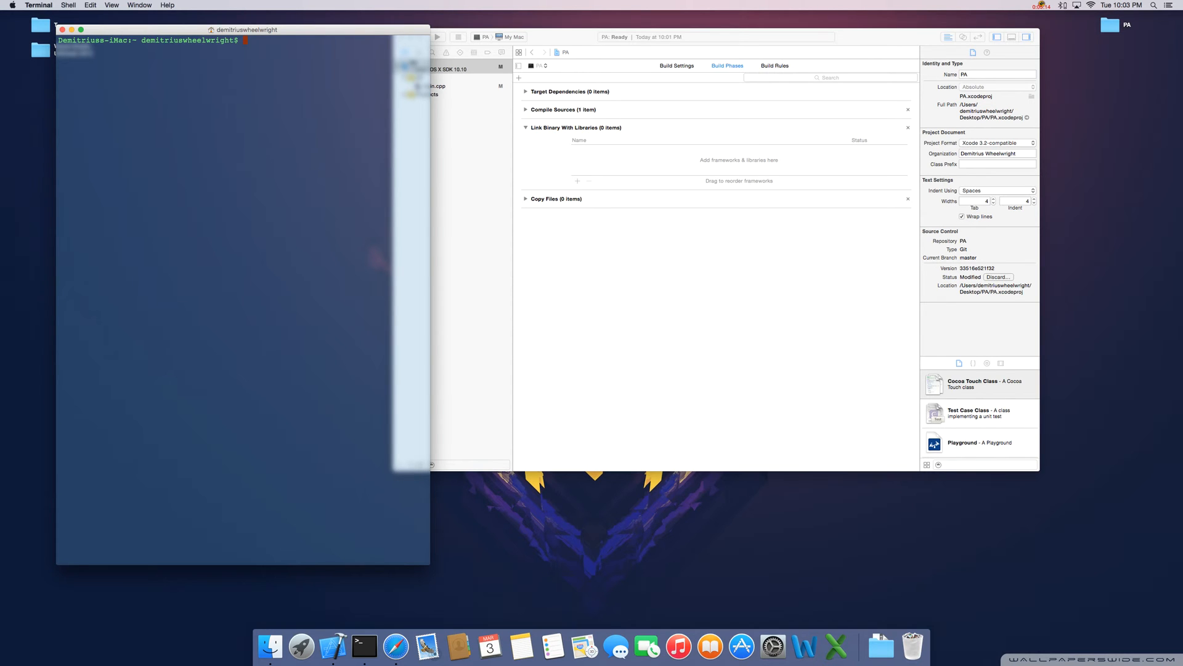
pyautogui.write('cd /usr/loca')
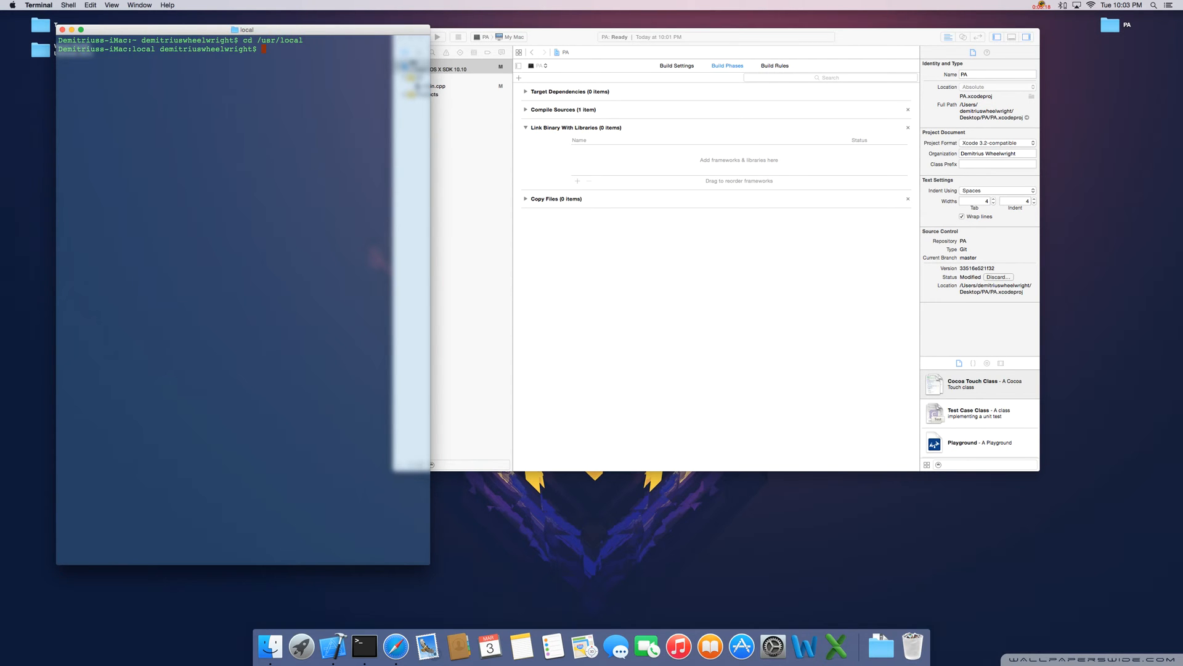
pyautogui.write('l')
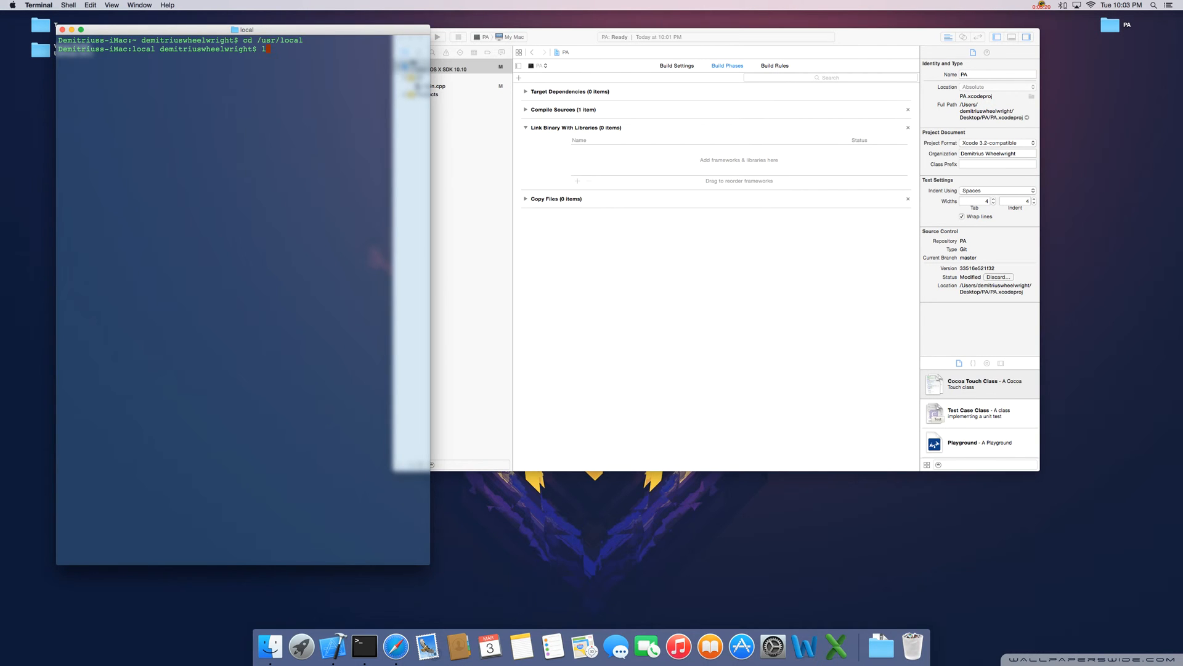
pyautogui.press('Return')
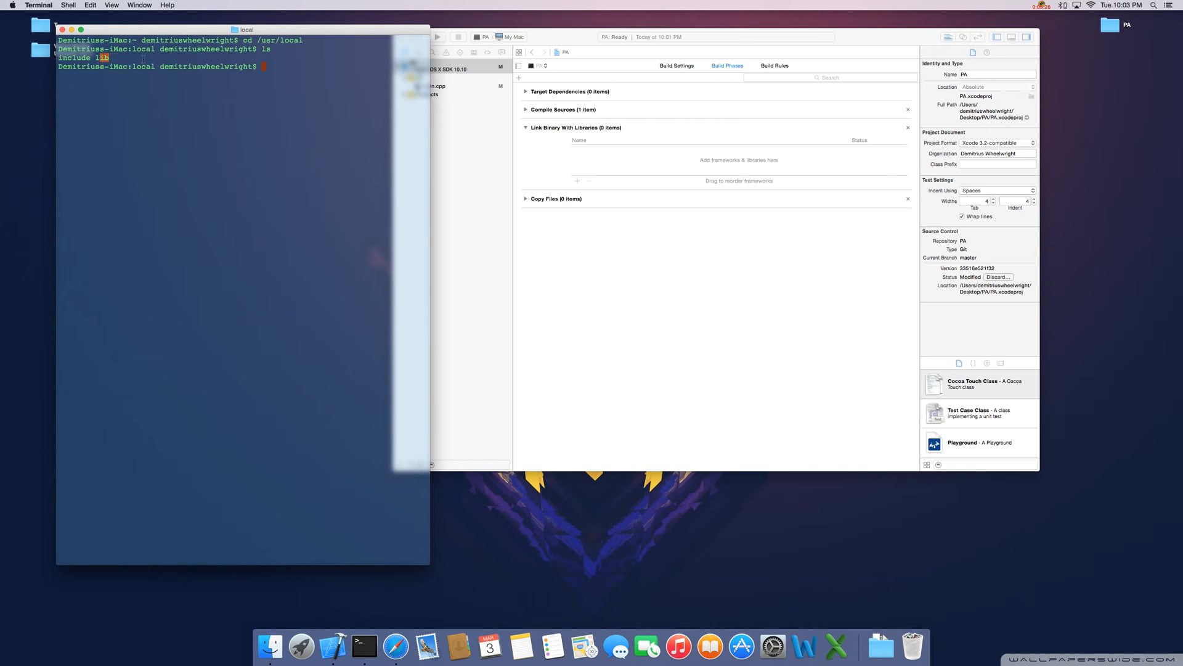
pyautogui.write('open lib')
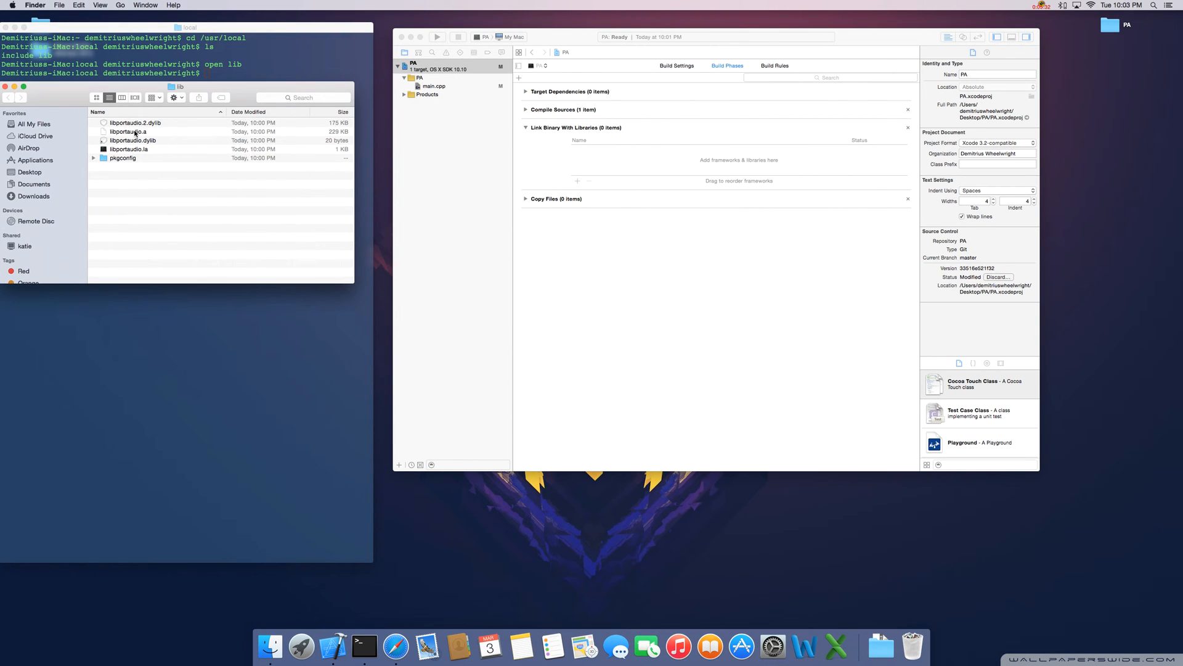
# Drag libportaudio.a from Finder into the PA target's Link Binary With Libraries list
pyautogui.click(129, 131)
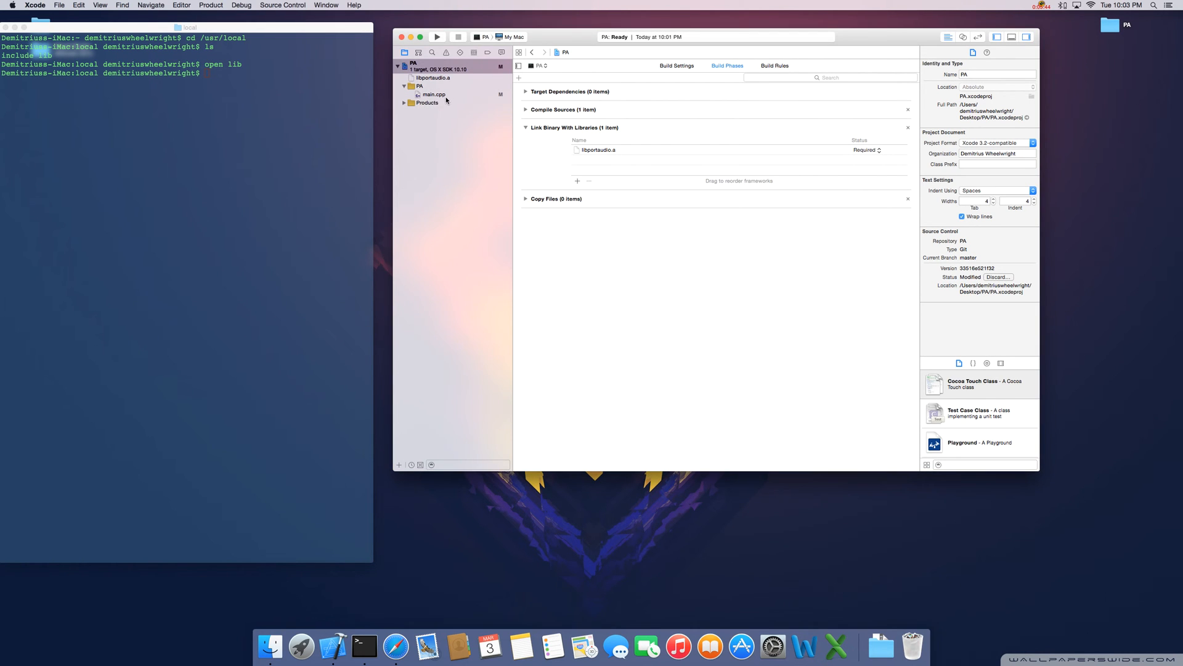
pyautogui.moveTo(445, 80)
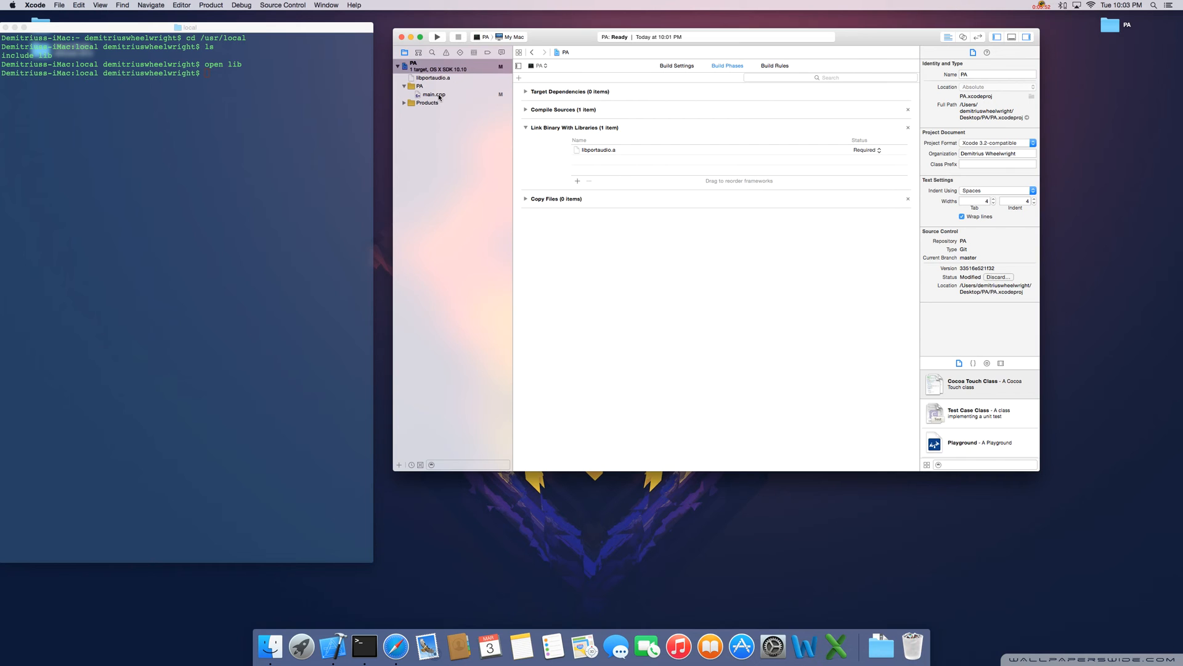
# Add #include <portaudio.h> to main.cpp and run the PA project
pyautogui.click(433, 94)
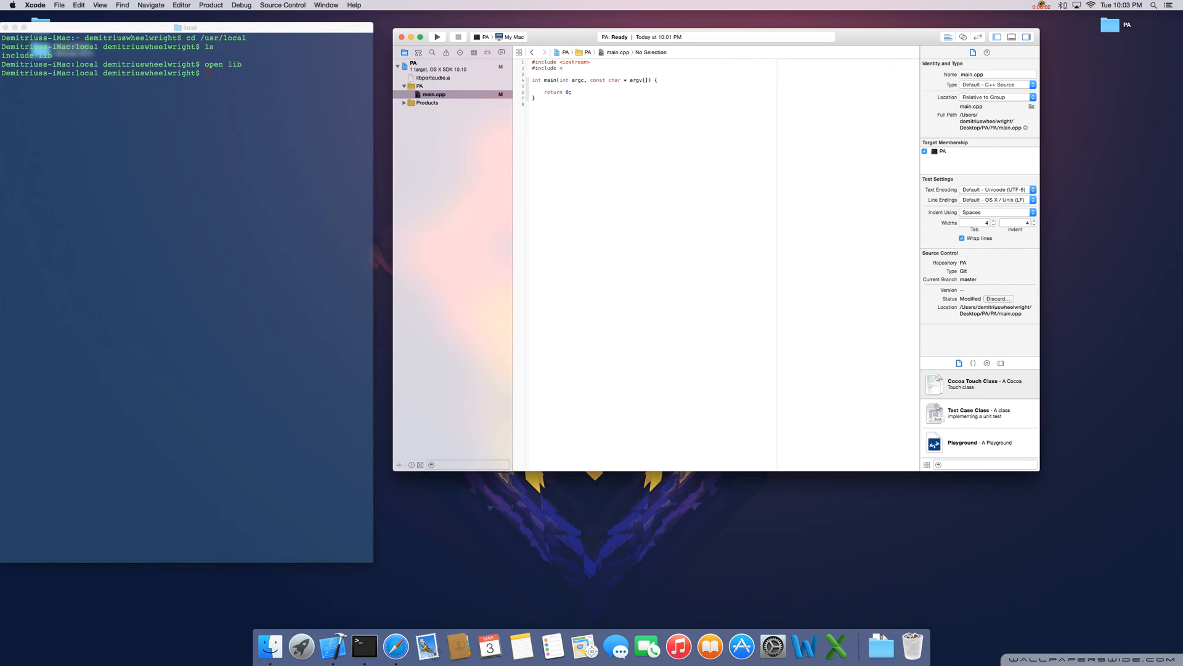
pyautogui.write('portaudio.h')
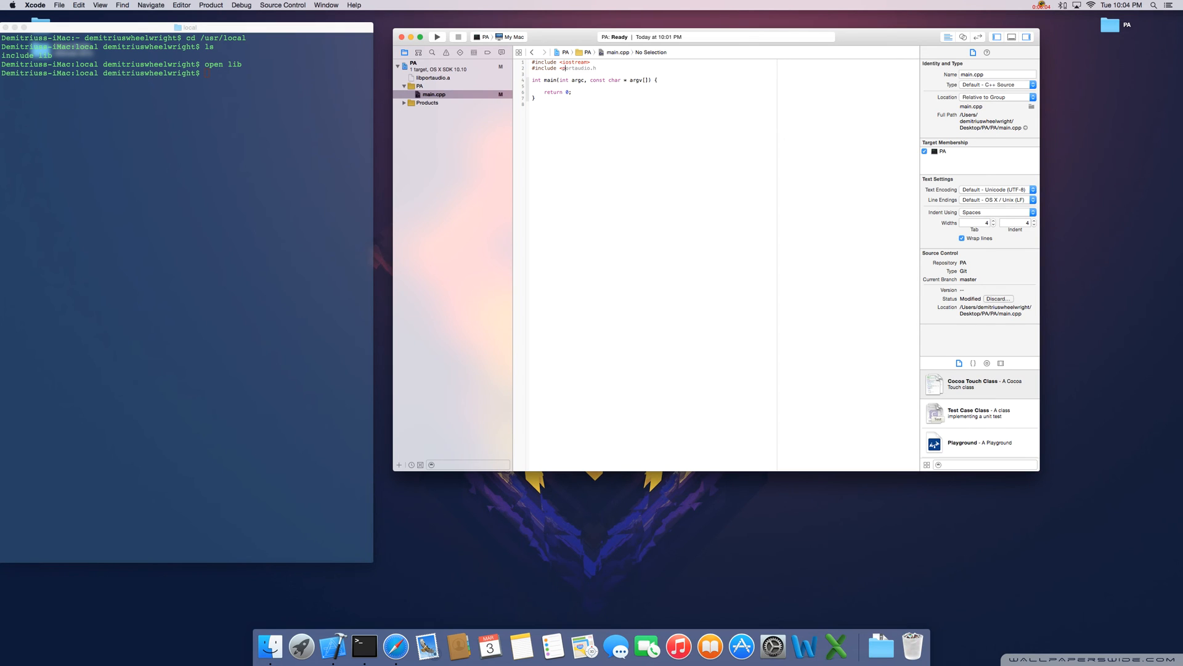
pyautogui.write('include')
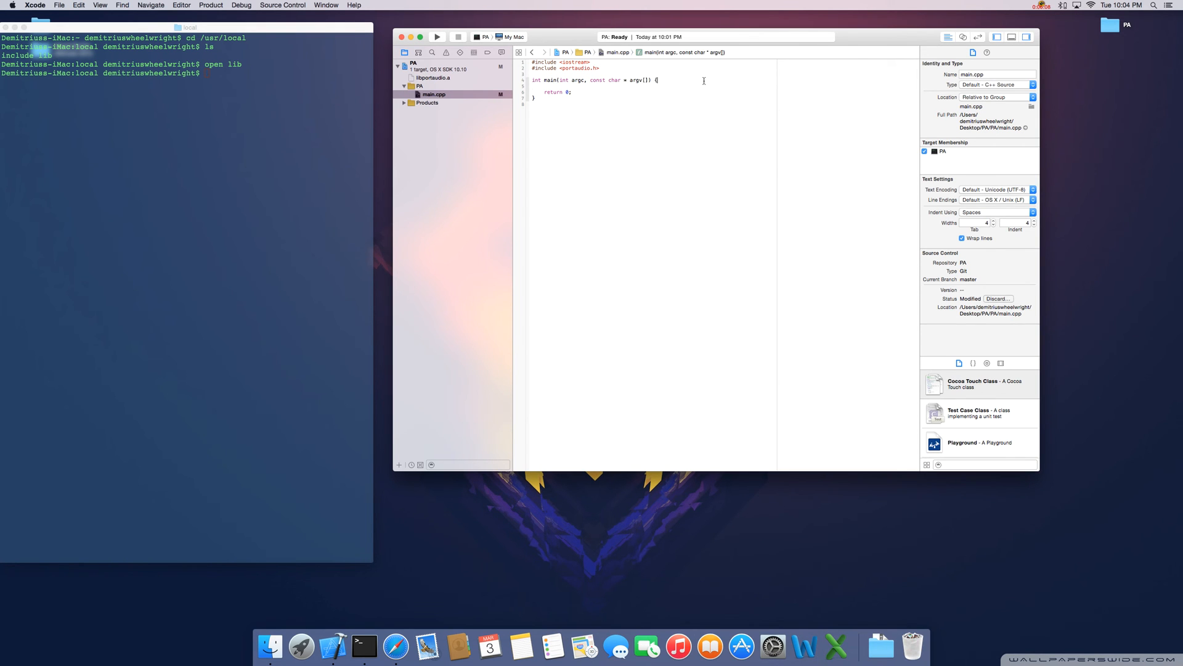
pyautogui.click(437, 36)
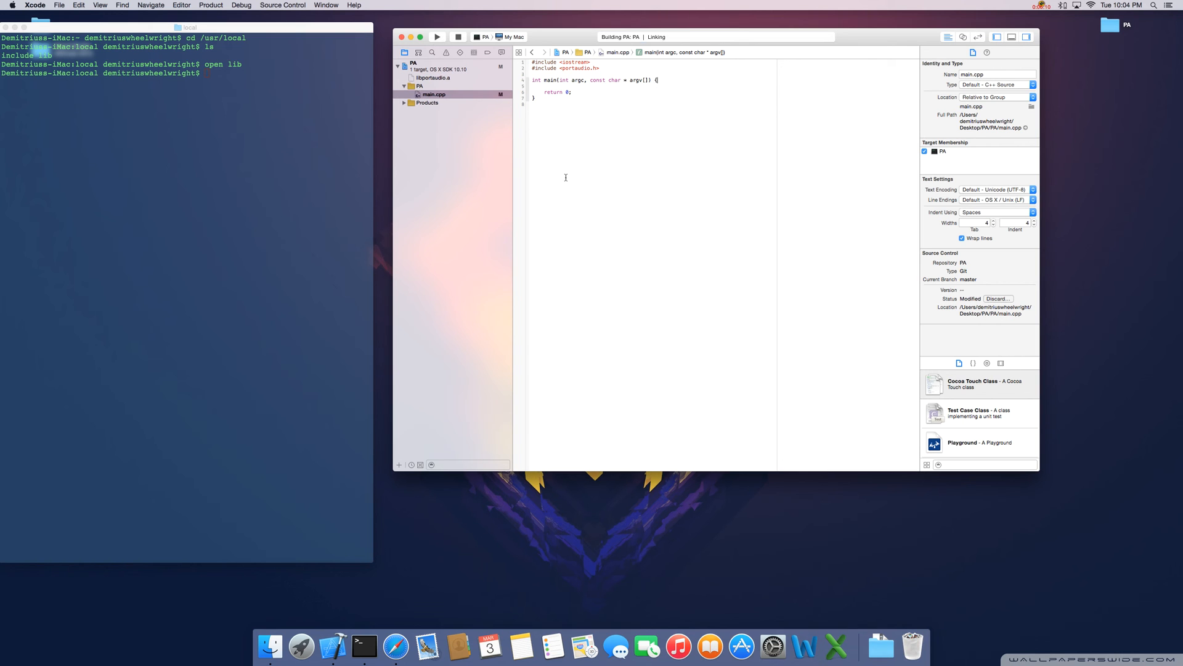
pyautogui.click(437, 36)
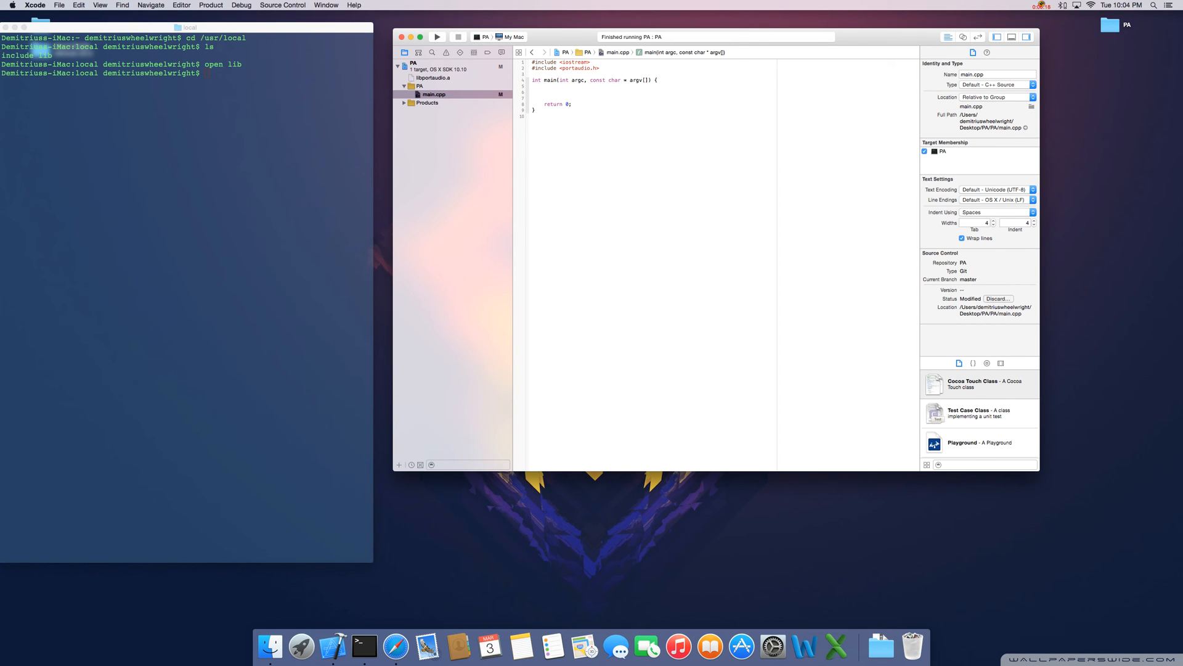
# Add PaError err = Pa_Initialize(); in main, then rebuild and run the project
pyautogui.write('PaError err = Pa_Initialize();')
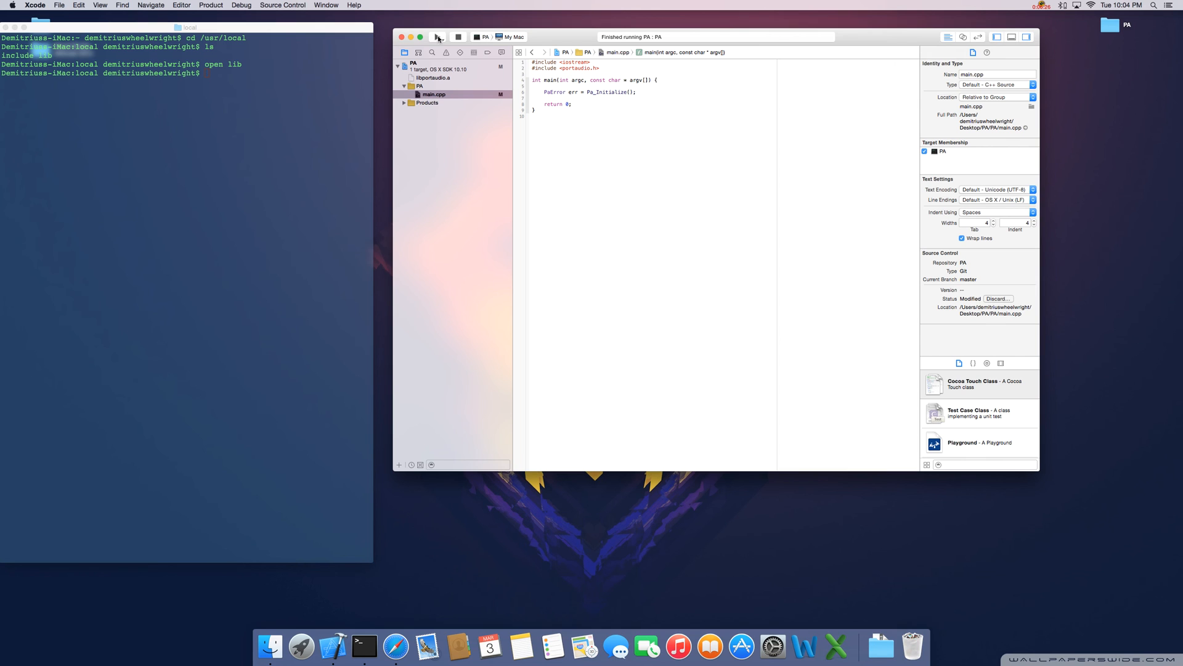
pyautogui.click(437, 37)
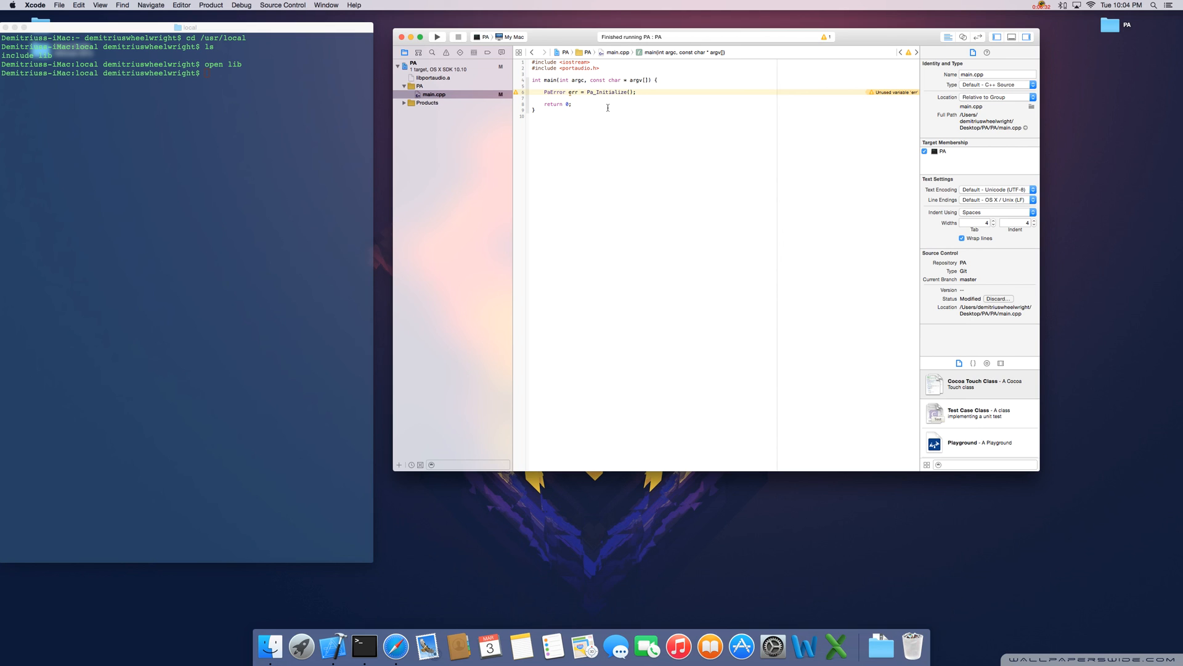
pyautogui.moveTo(602, 111)
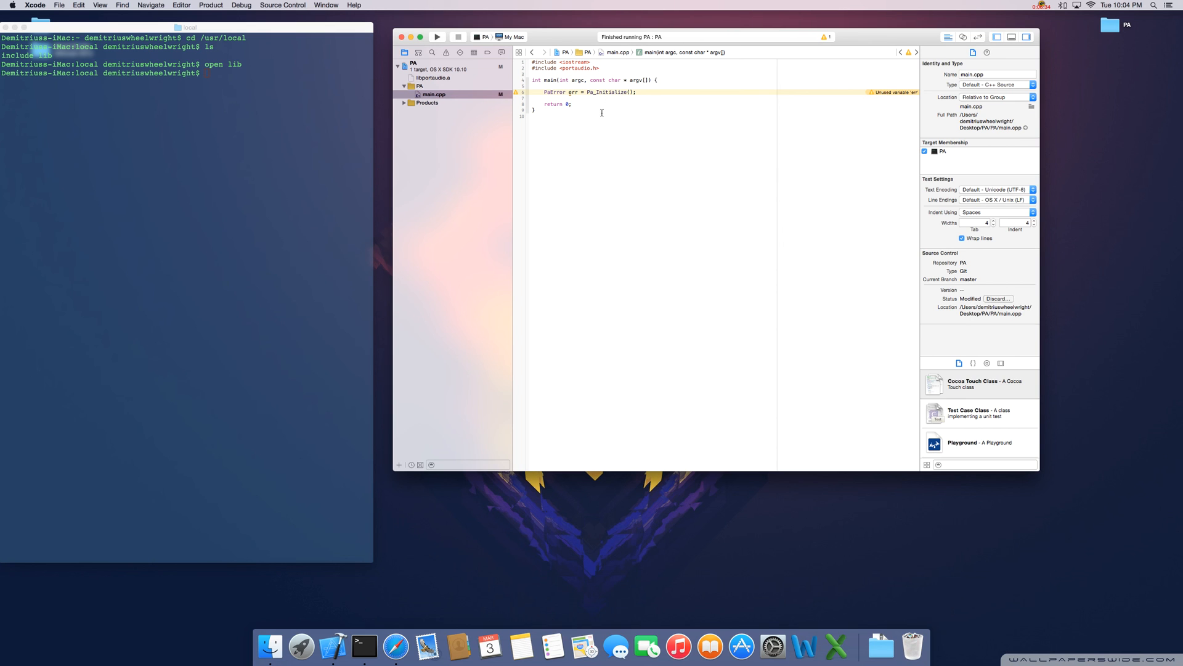
pyautogui.moveTo(286, 174)
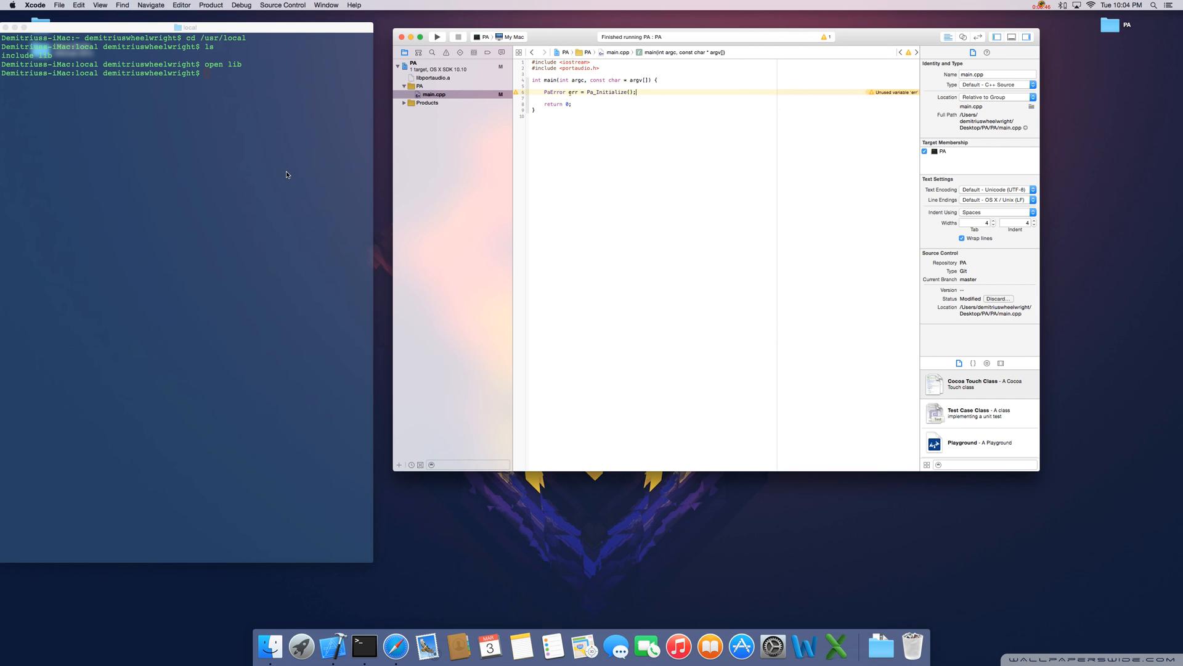
pyautogui.click(1042, 5)
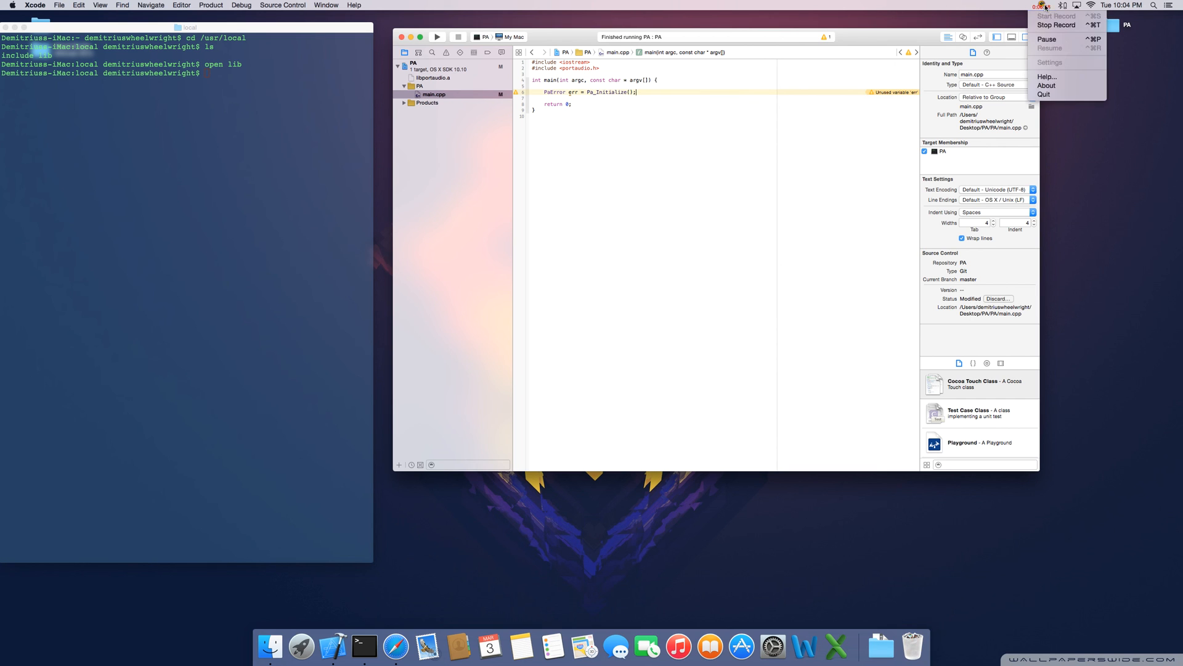